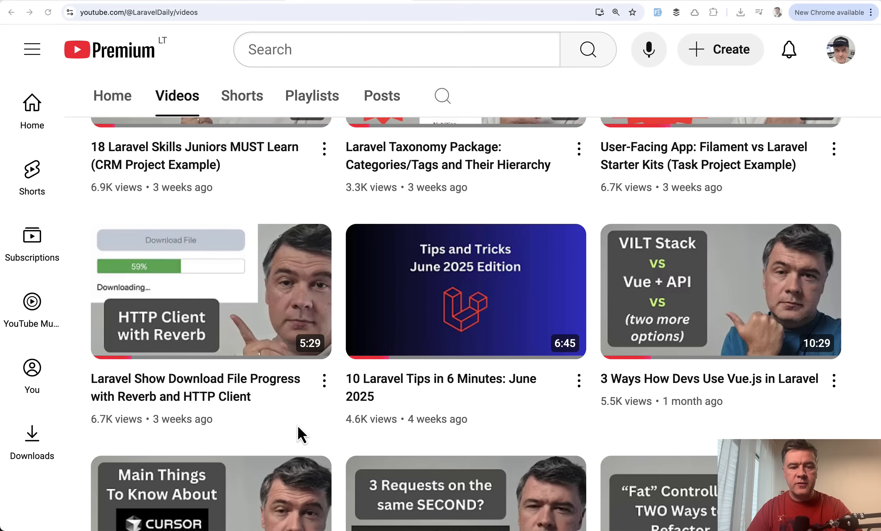
pyautogui.moveTo(502, 461)
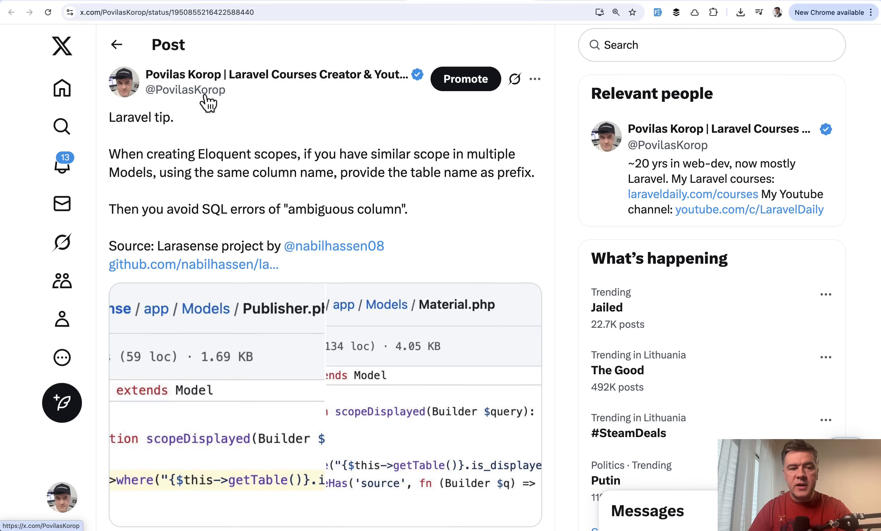
pyautogui.moveTo(524, 241)
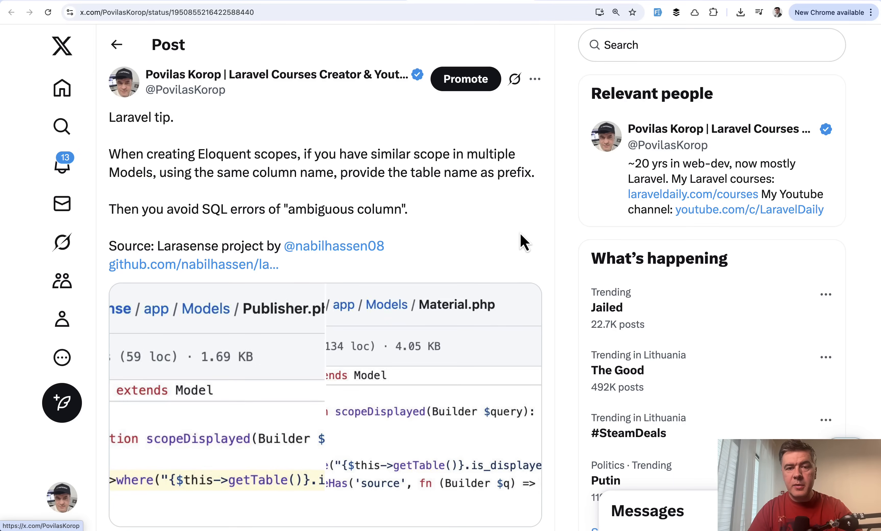
# Step: Bring up the Carbon date-check tip and show its second code image, Material.php
pyautogui.scroll(-3)
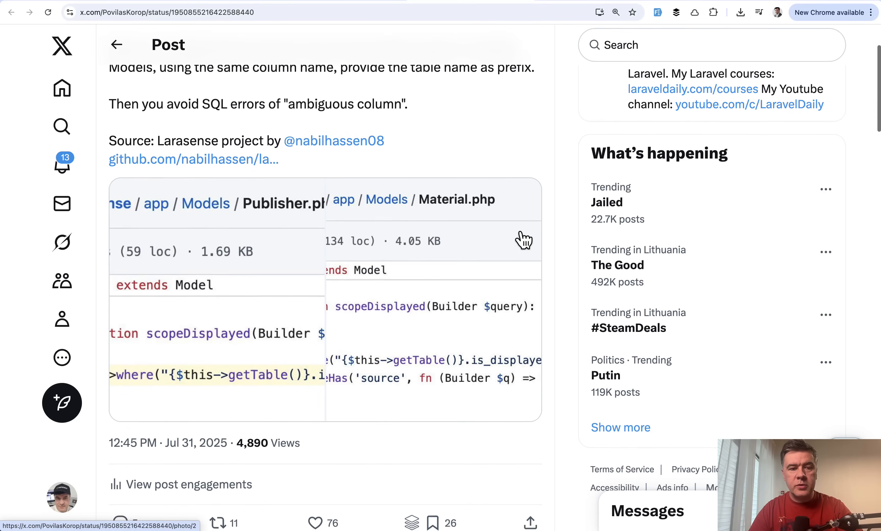
pyautogui.moveTo(334, 140)
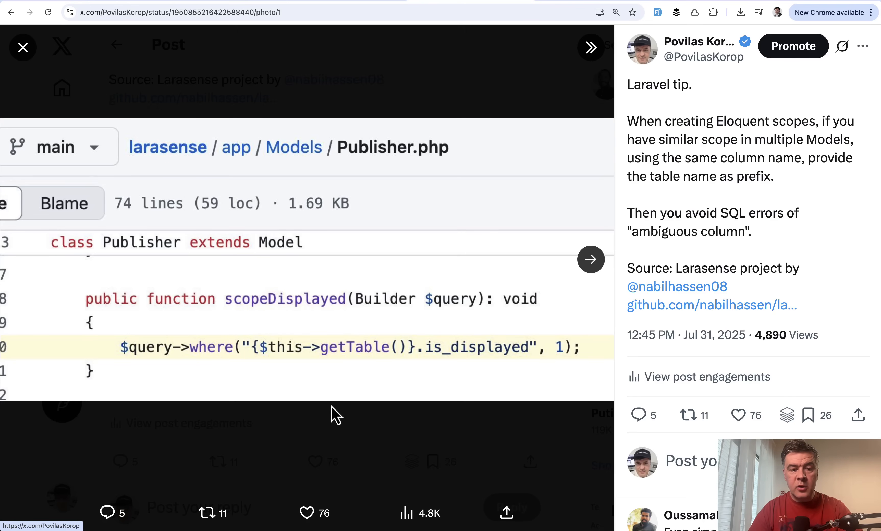
pyautogui.moveTo(415, 347)
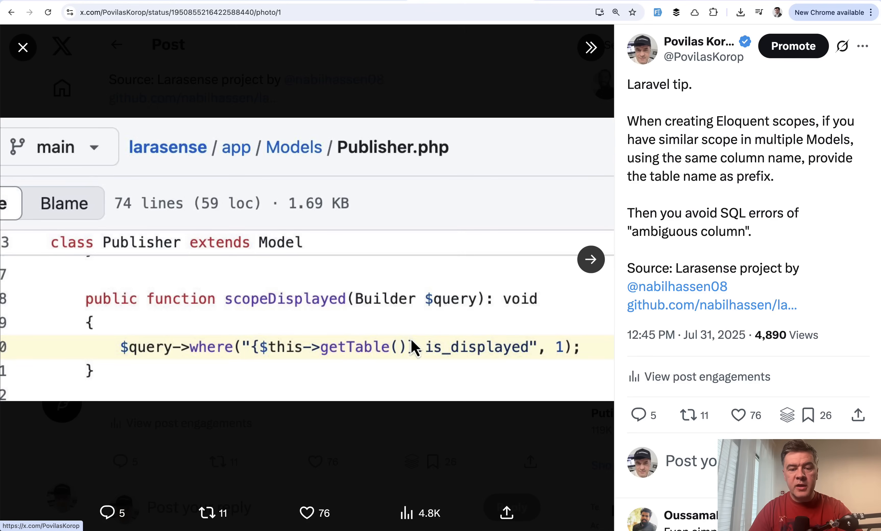
pyautogui.moveTo(483, 309)
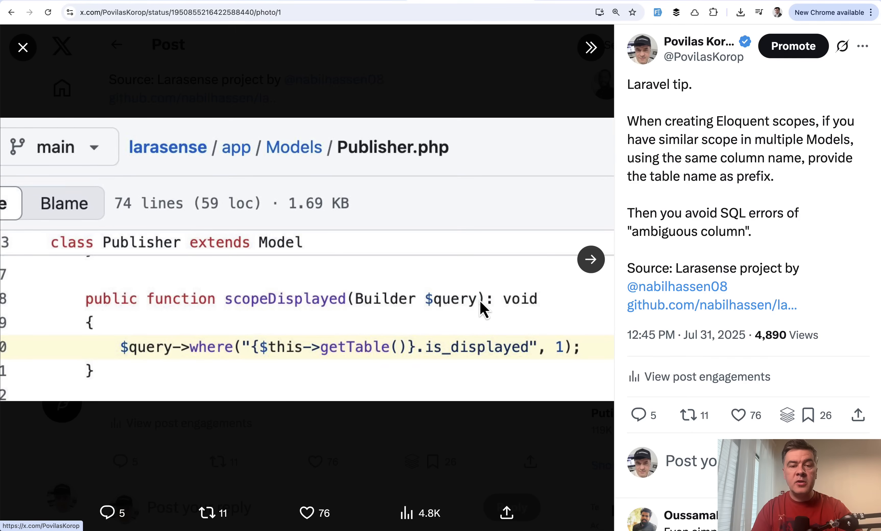
pyautogui.moveTo(391, 279)
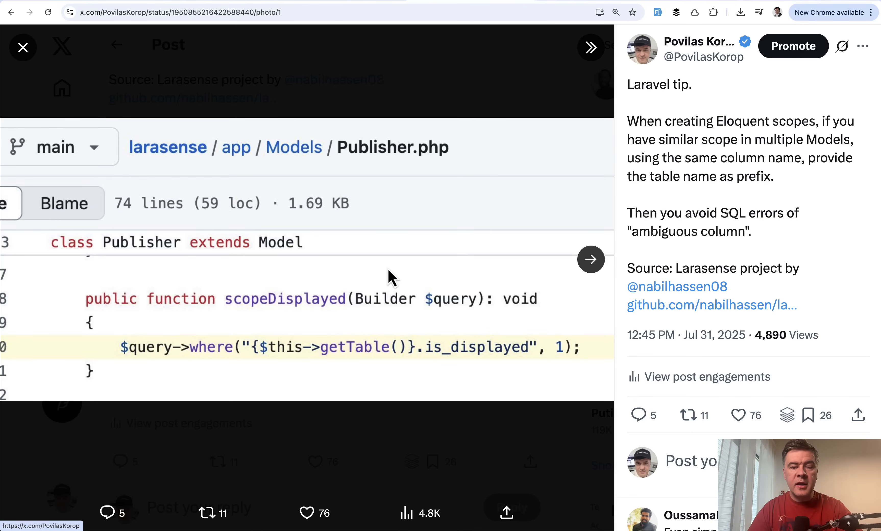
pyautogui.moveTo(531, 318)
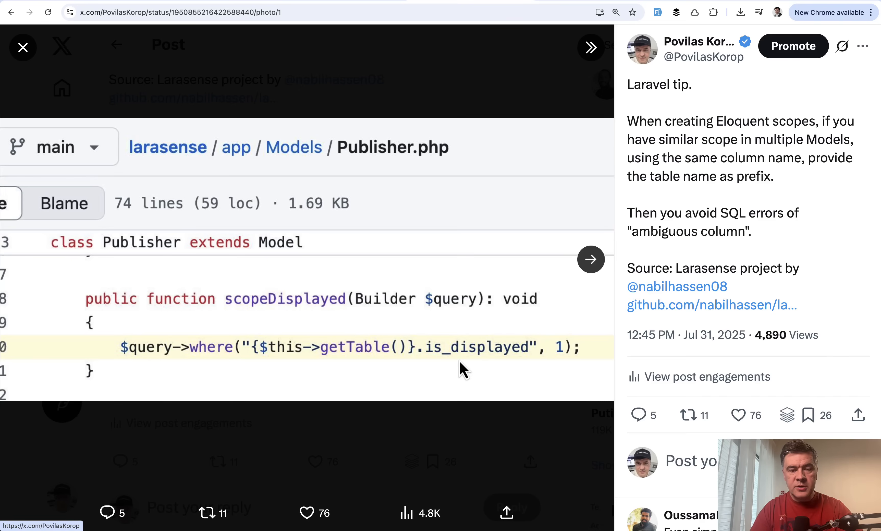
pyautogui.click(590, 259)
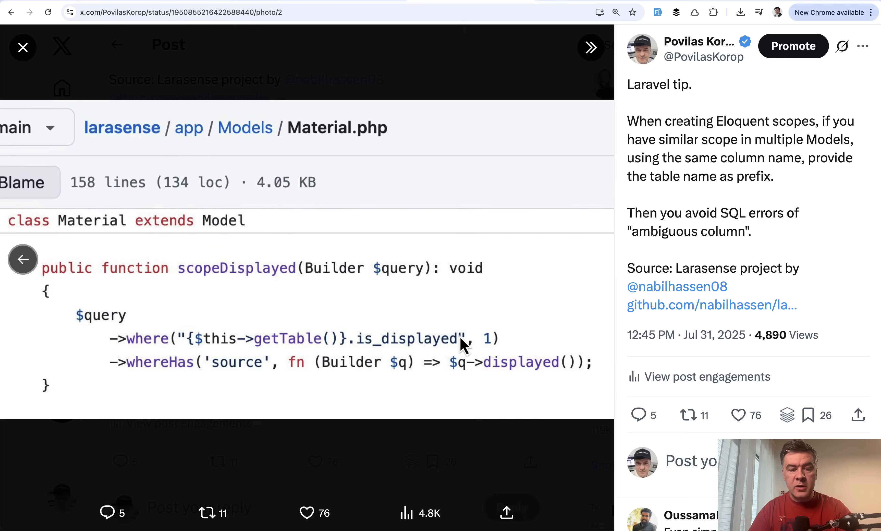
pyautogui.moveTo(413, 241)
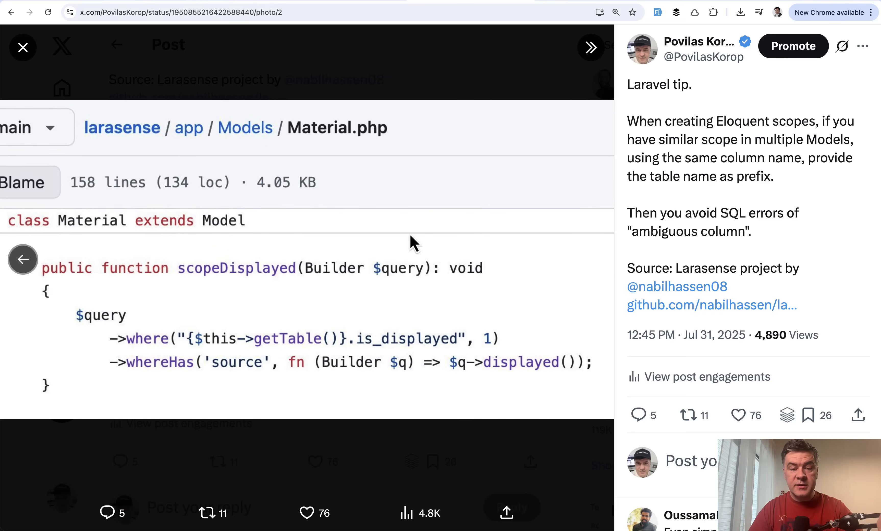
pyautogui.moveTo(541, 298)
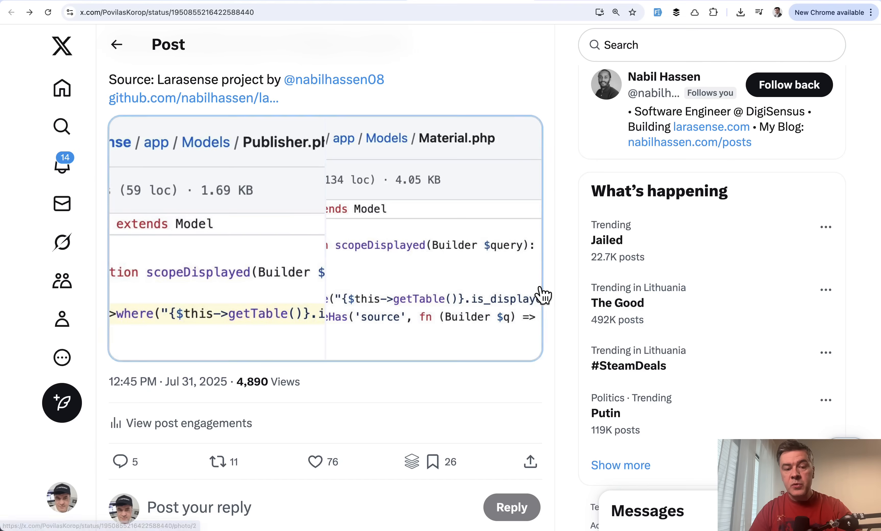
# Step: Scroll through the full-size Carbon code from isToday down to the isSameUnit examples
pyautogui.scroll(-3)
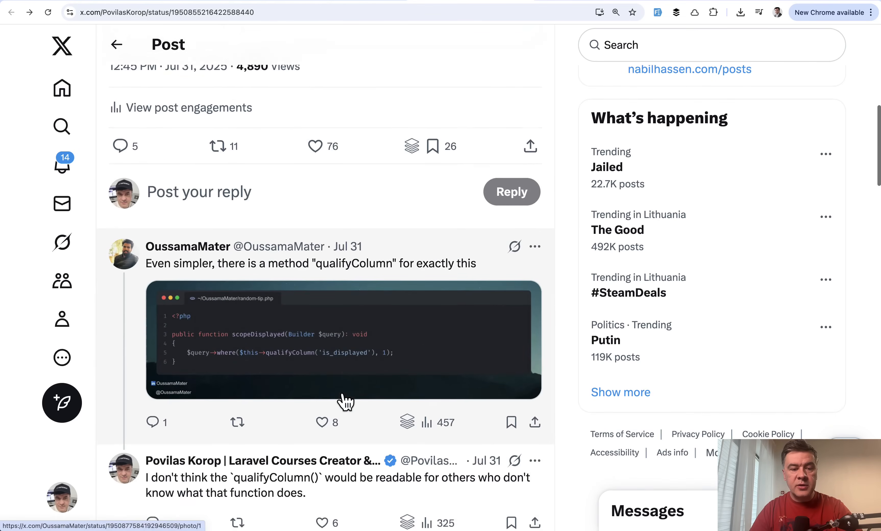
pyautogui.scroll(-3)
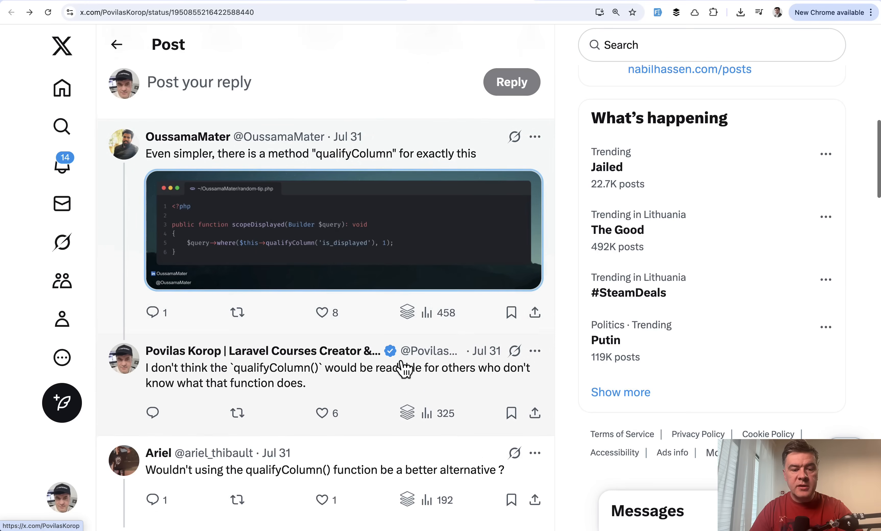
pyautogui.scroll(-3)
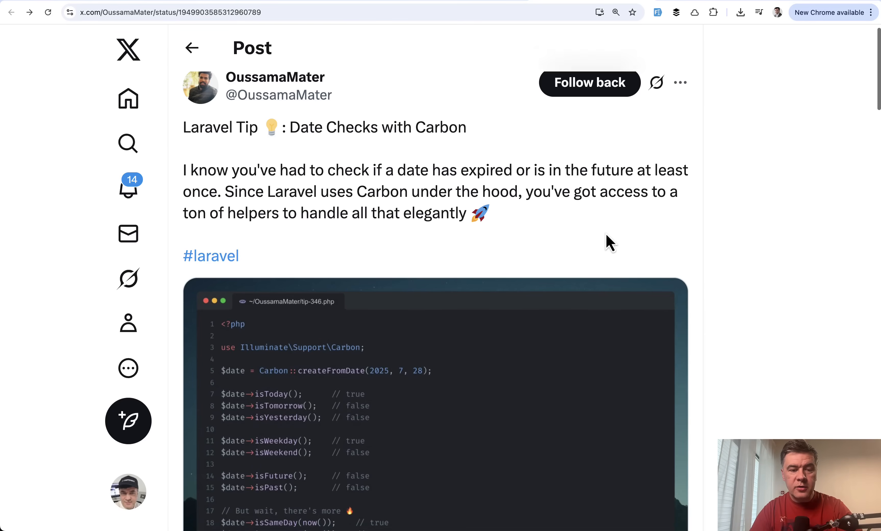
pyautogui.scroll(-3)
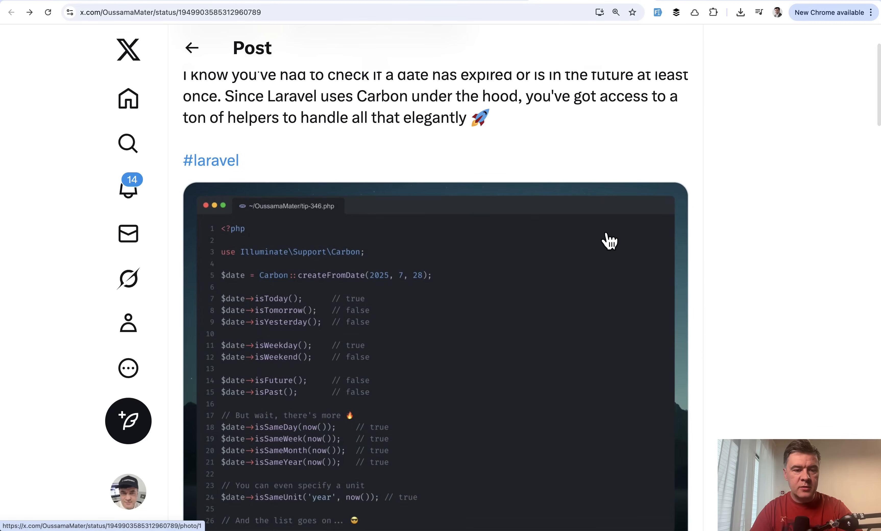
pyautogui.scroll(-3)
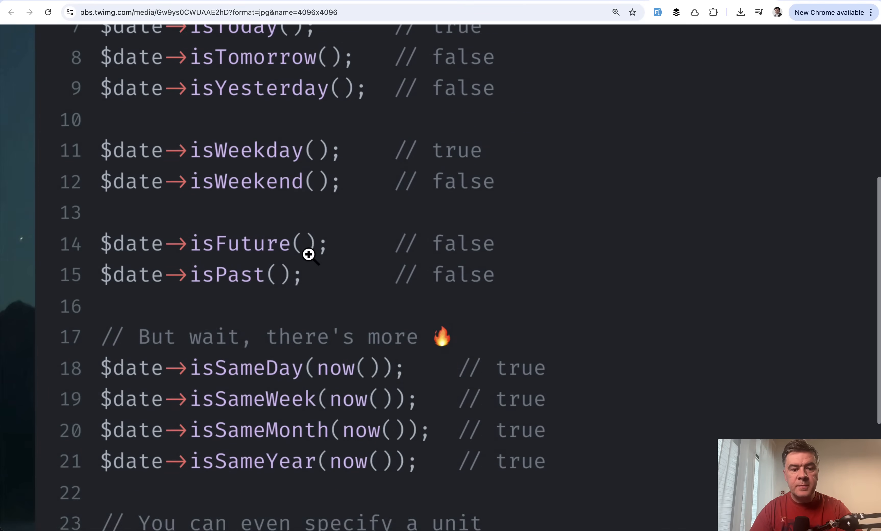
pyautogui.scroll(-3)
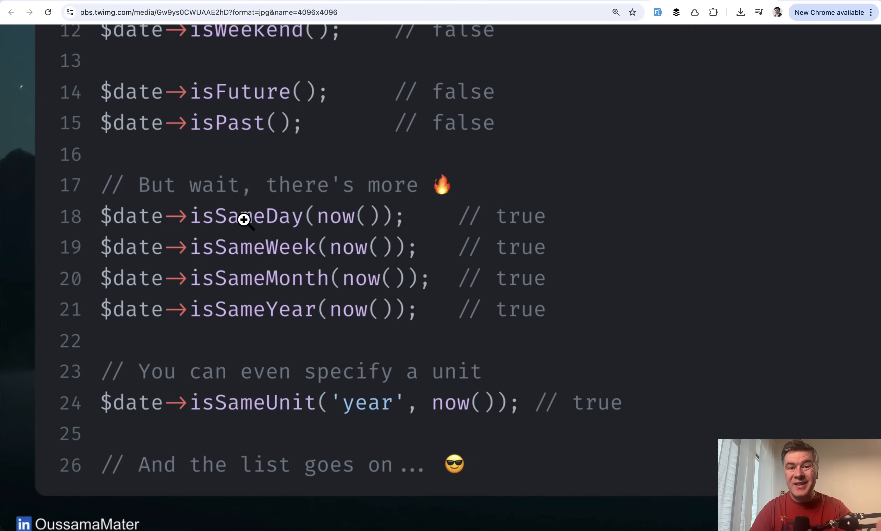
pyautogui.scroll(-3)
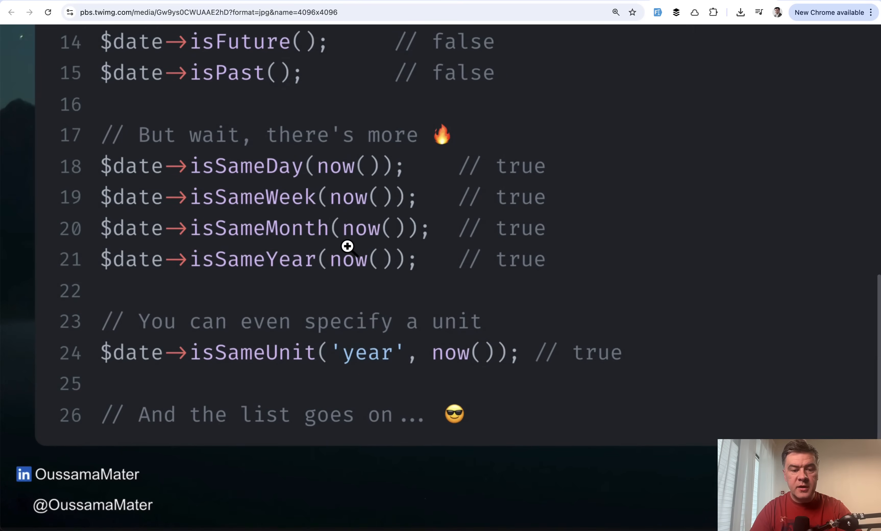
pyautogui.scroll(-3)
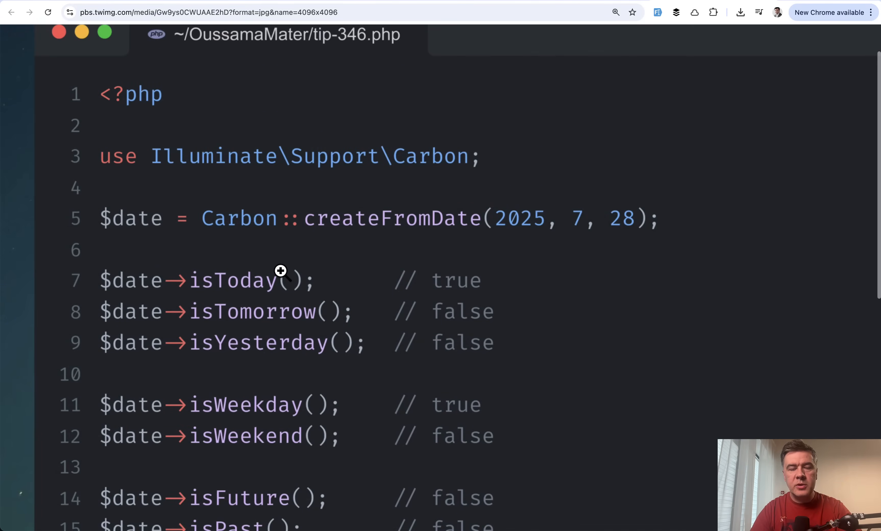
pyautogui.scroll(-3)
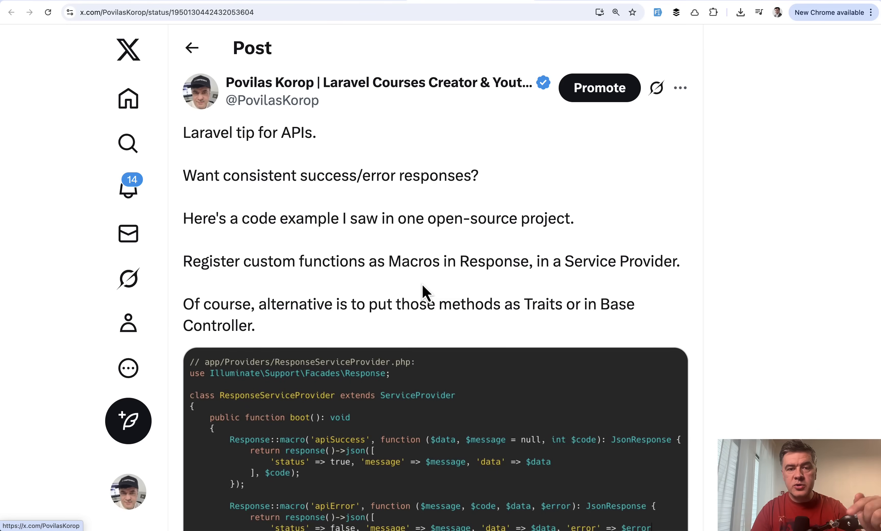
# Step: Scroll the API tip post down to its Response macro code, provider registration and apiSuccess controller example
pyautogui.scroll(-3)
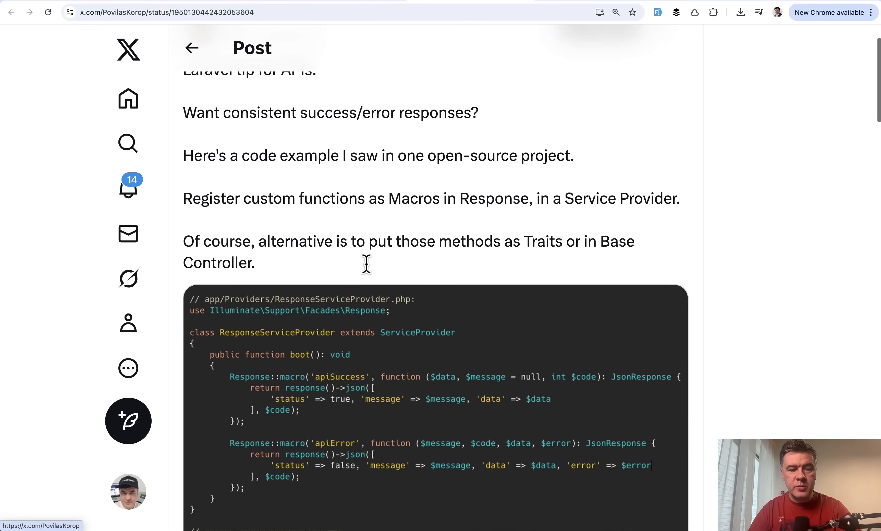
pyautogui.scroll(-3)
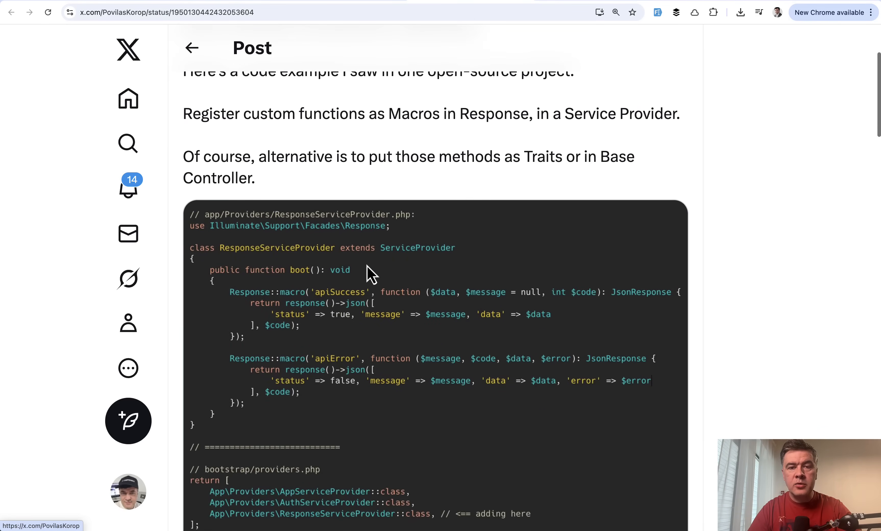
pyautogui.scroll(-3)
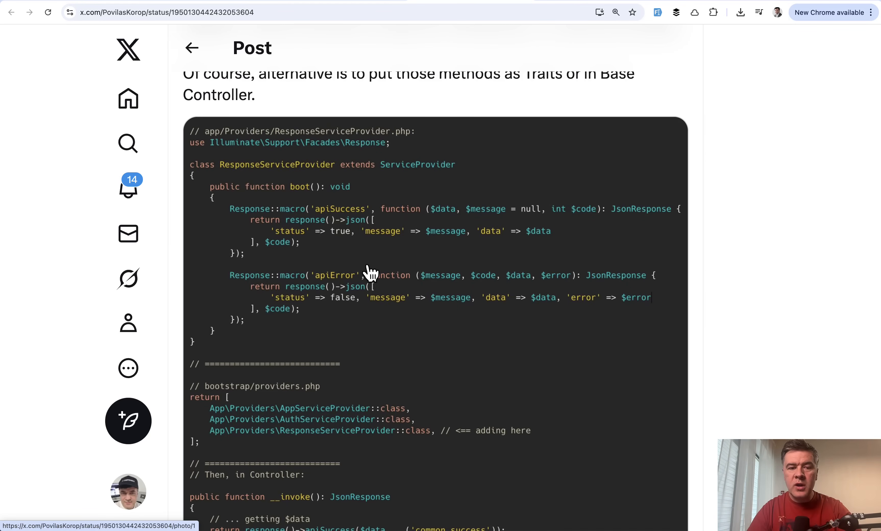
pyautogui.scroll(-3)
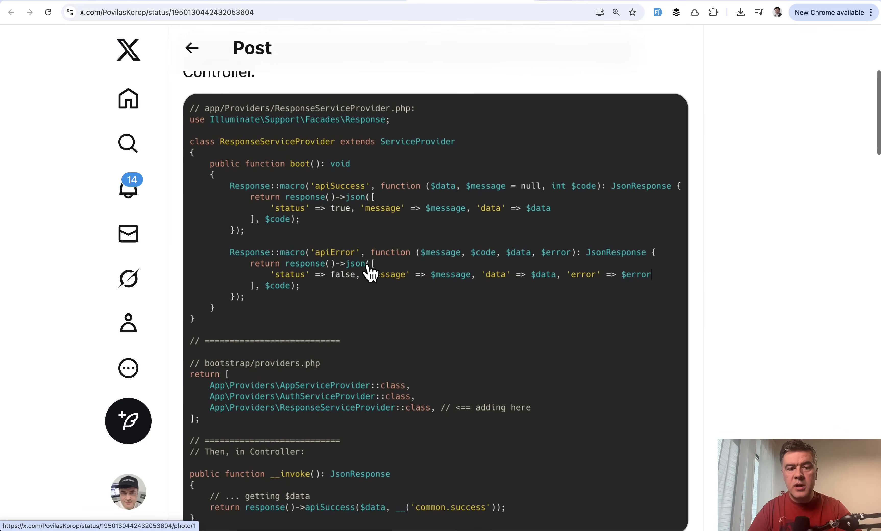
pyautogui.click(372, 274)
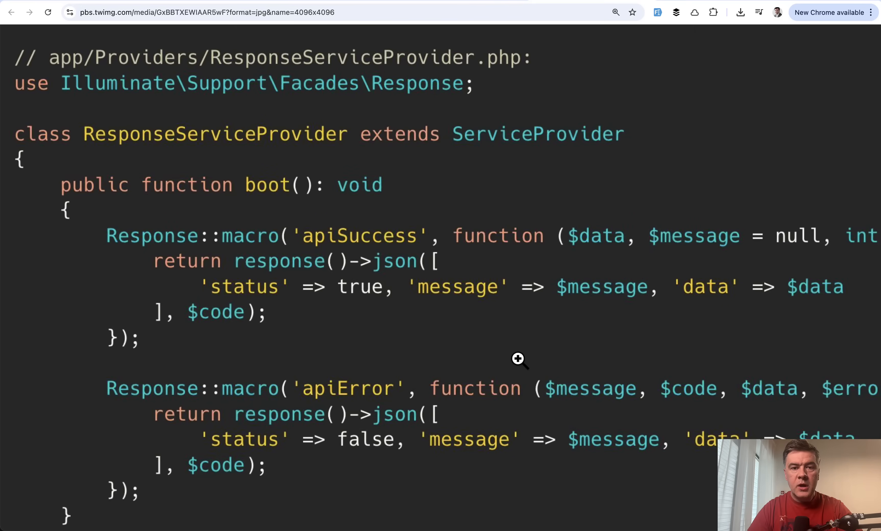
pyautogui.moveTo(267, 350)
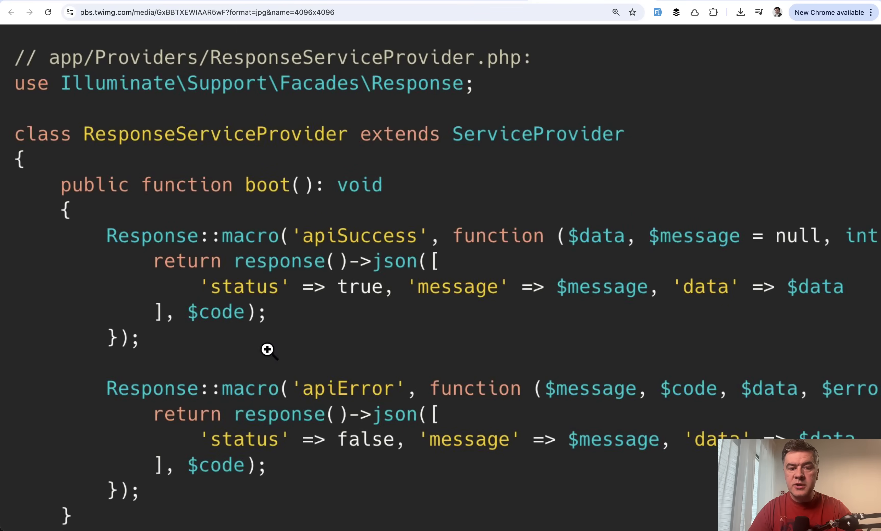
pyautogui.scroll(-3)
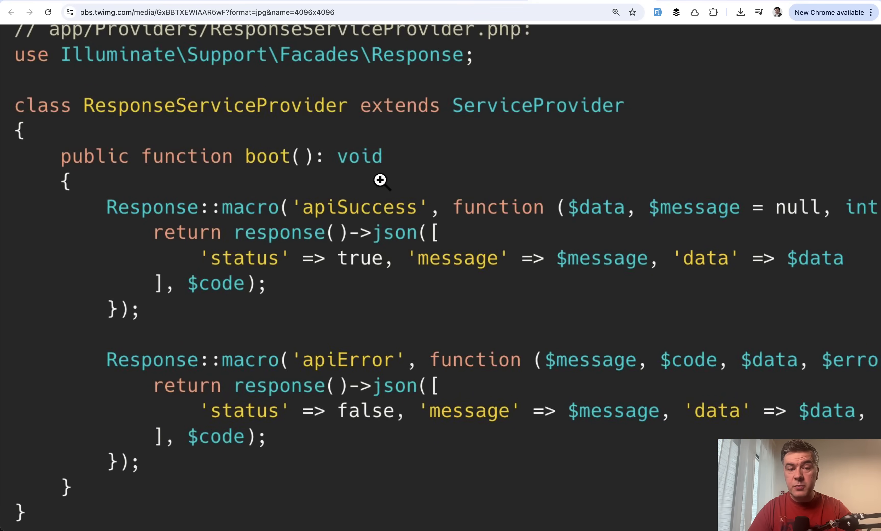
pyautogui.moveTo(522, 255)
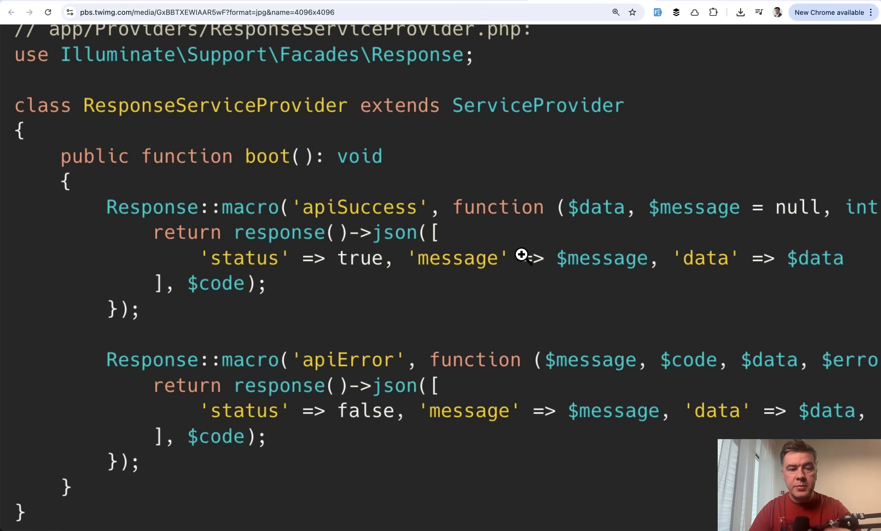
pyautogui.scroll(-3)
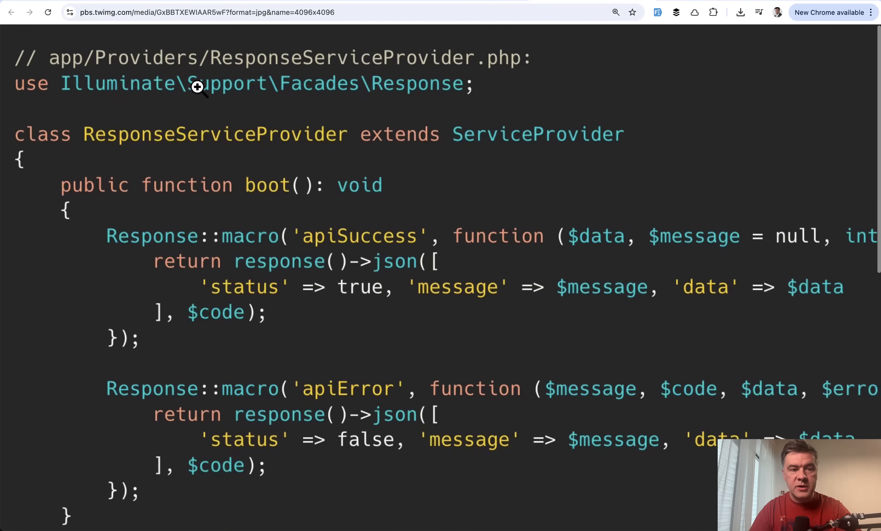
pyautogui.scroll(-3)
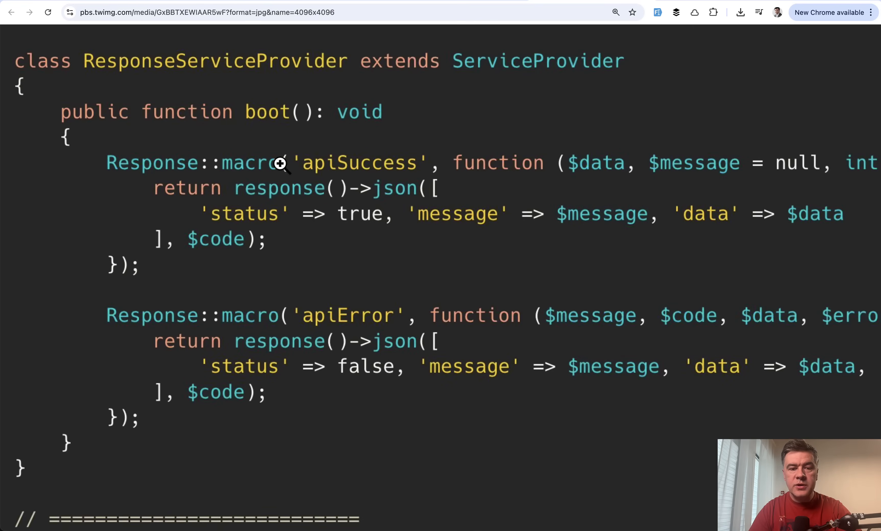
pyautogui.hscroll(3)
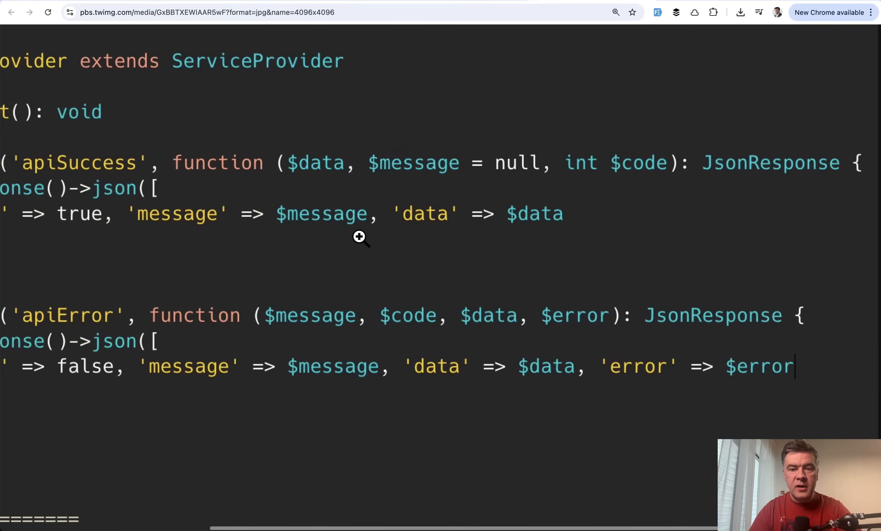
pyautogui.hscroll(-3)
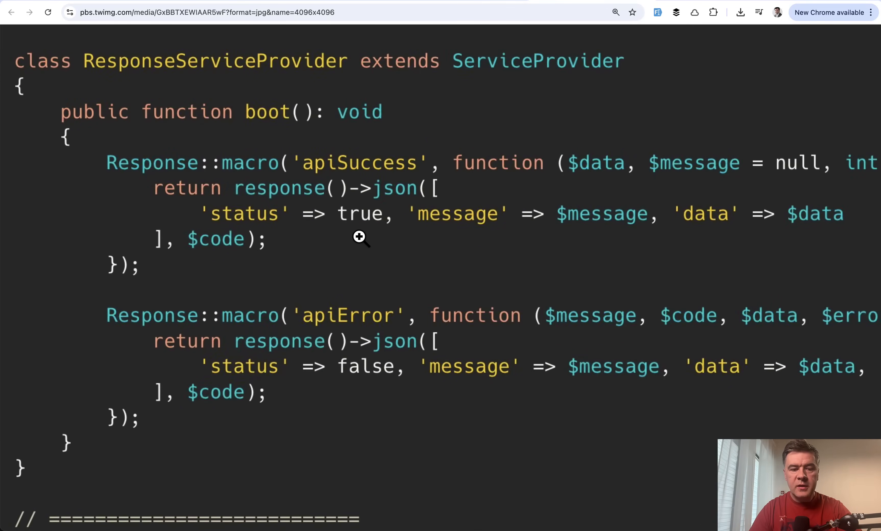
pyautogui.scroll(-3)
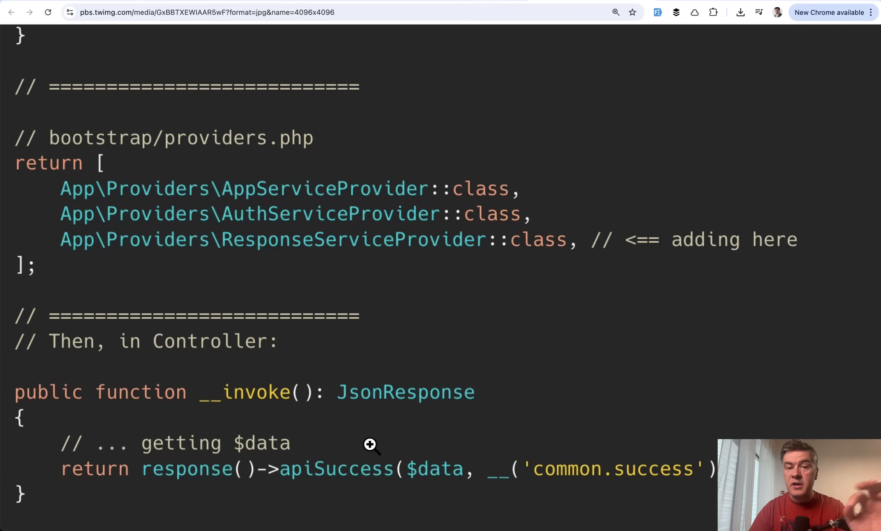
pyautogui.moveTo(158, 436)
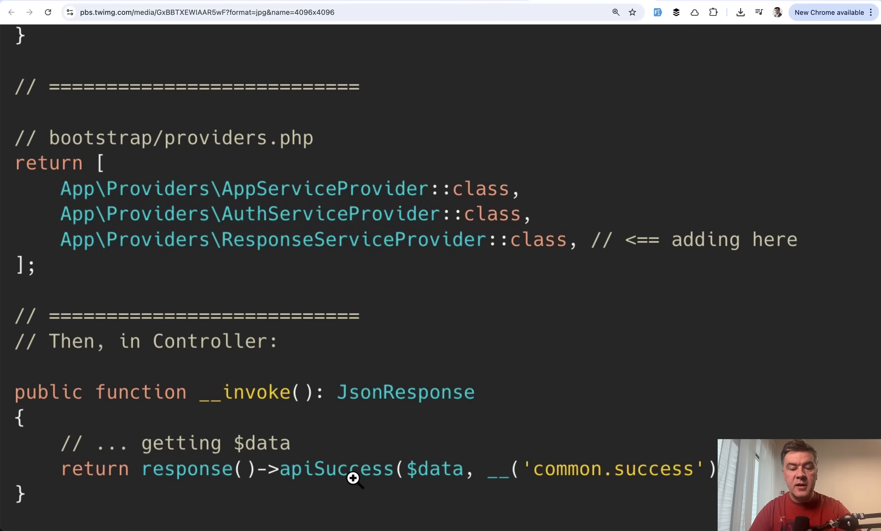
pyautogui.moveTo(461, 475)
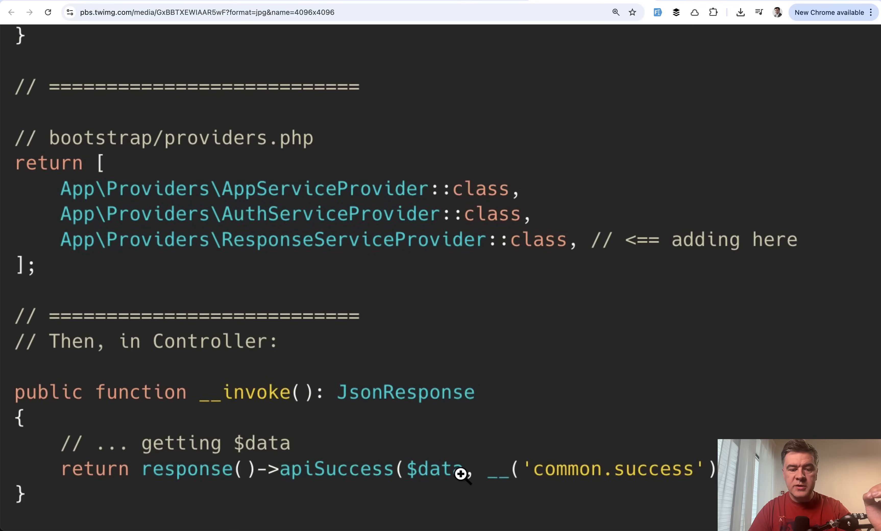
pyautogui.moveTo(439, 292)
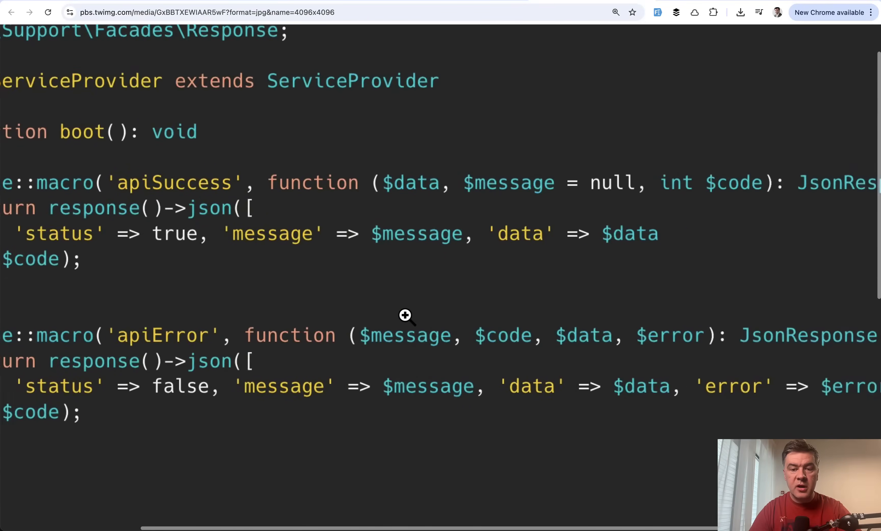
pyautogui.hscroll(3)
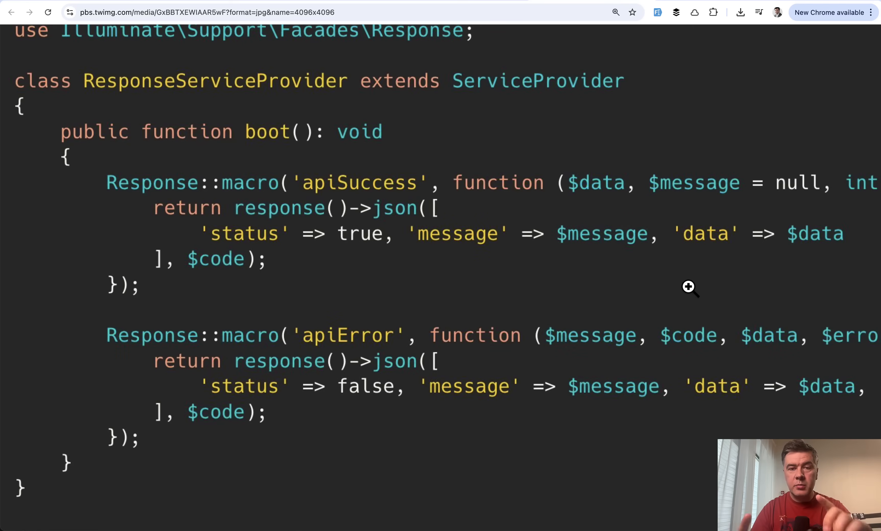
pyautogui.moveTo(277, 361)
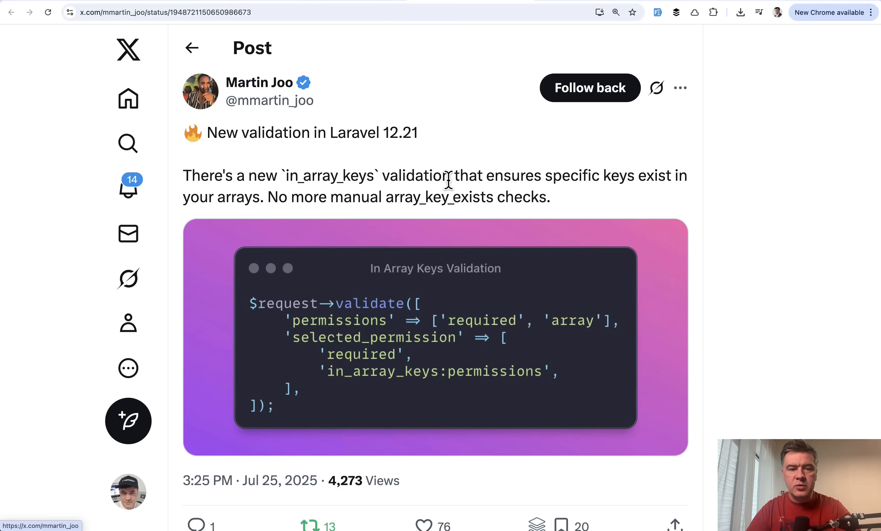
# Step: Scroll down to the Laravel 12.21 in_array_keys validation post and its code example
pyautogui.scroll(-3)
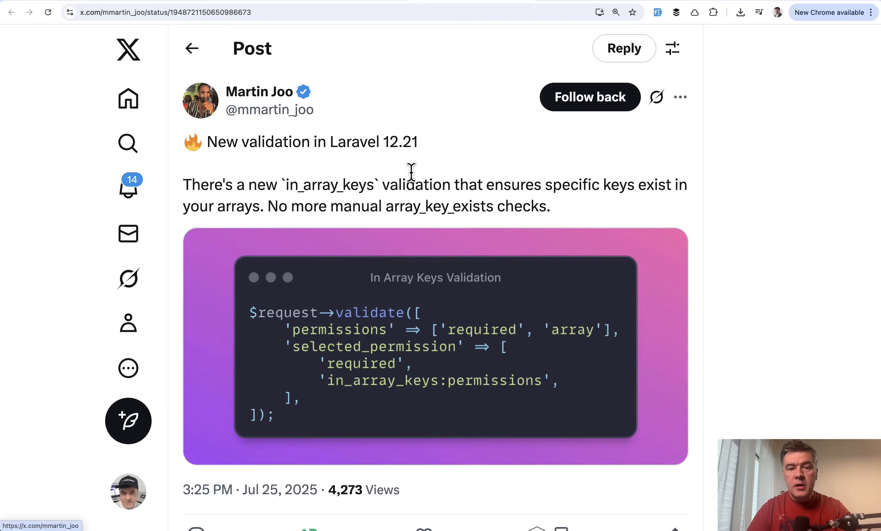
pyautogui.moveTo(572, 189)
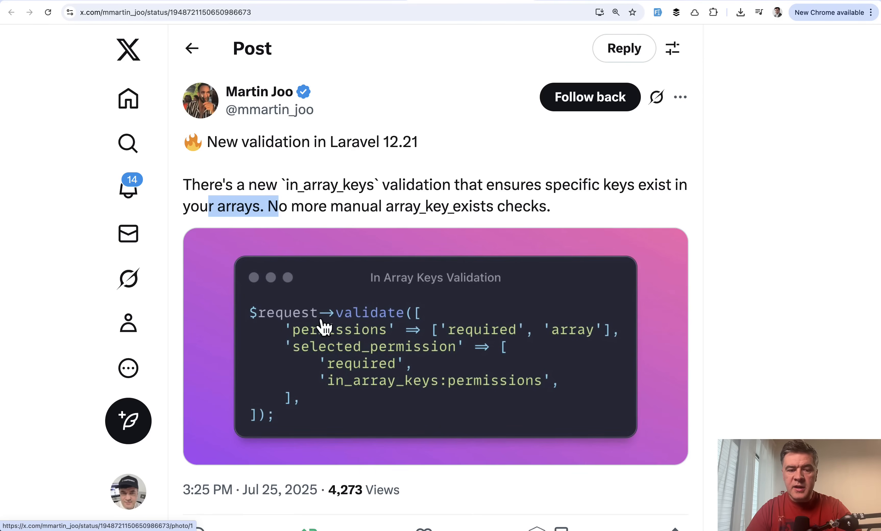
pyautogui.moveTo(312, 354)
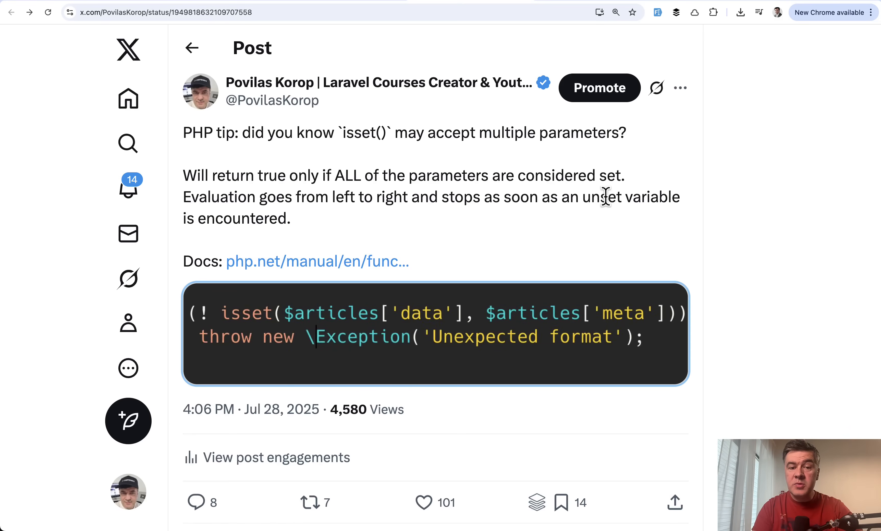
pyautogui.moveTo(290, 133)
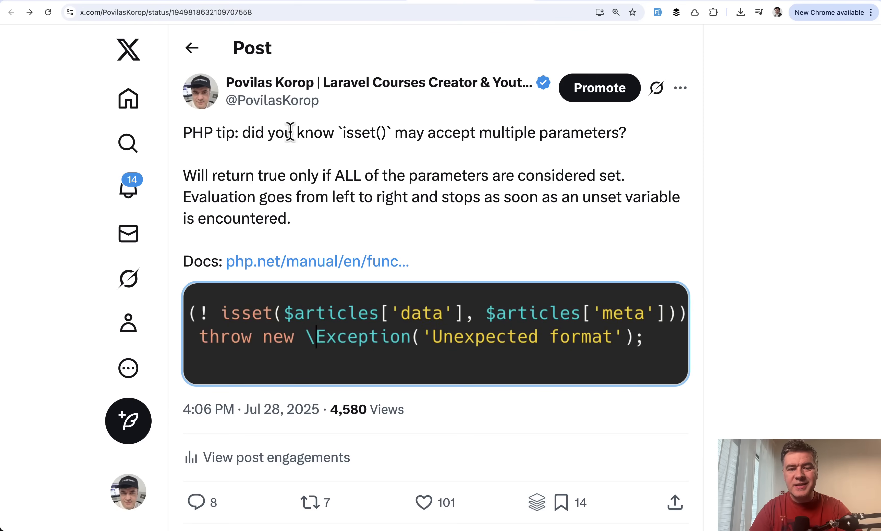
pyautogui.moveTo(542, 200)
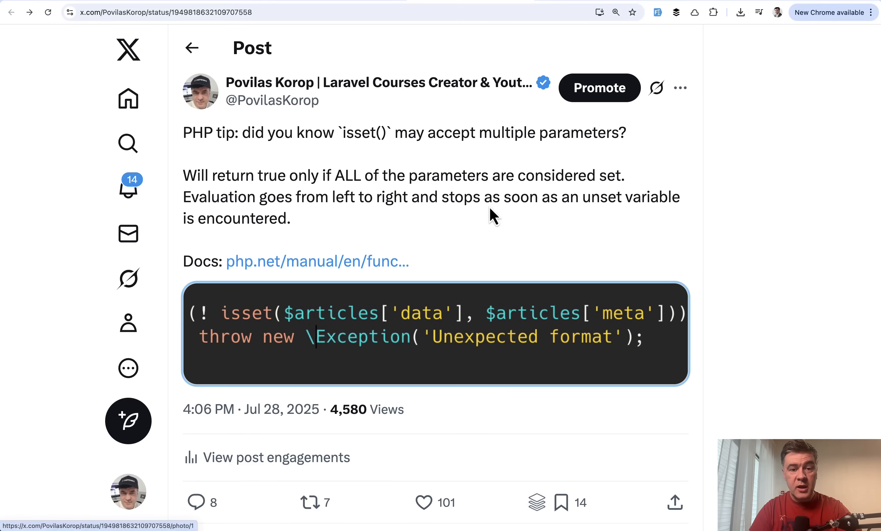
pyautogui.moveTo(365, 278)
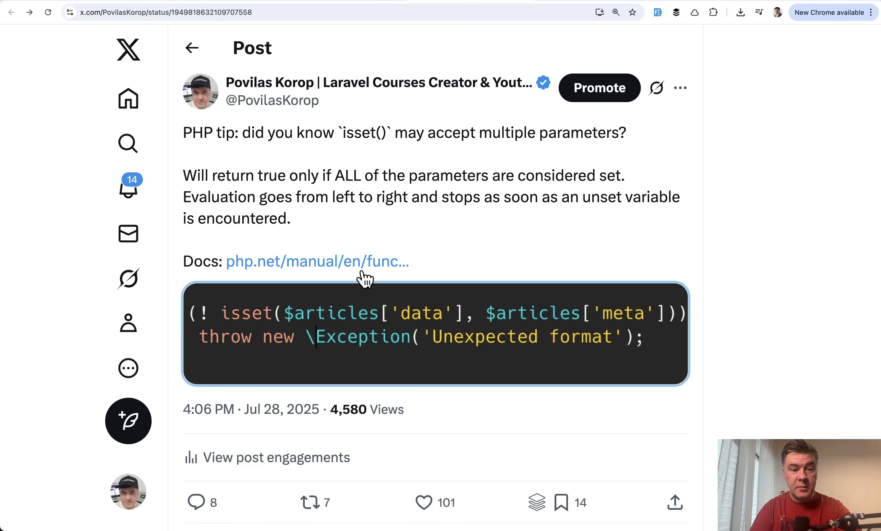
pyautogui.moveTo(621, 370)
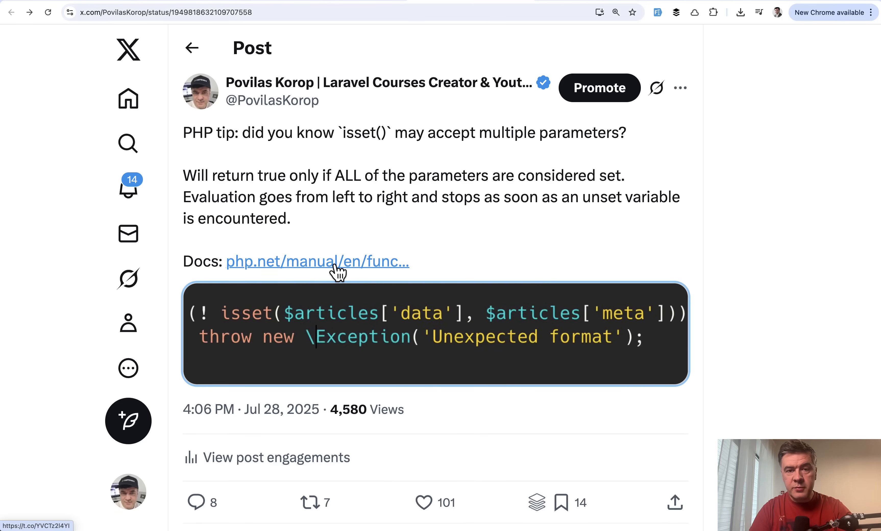
# Step: Follow the php.net Docs link to the PHP manual page for isset()
pyautogui.click(317, 261)
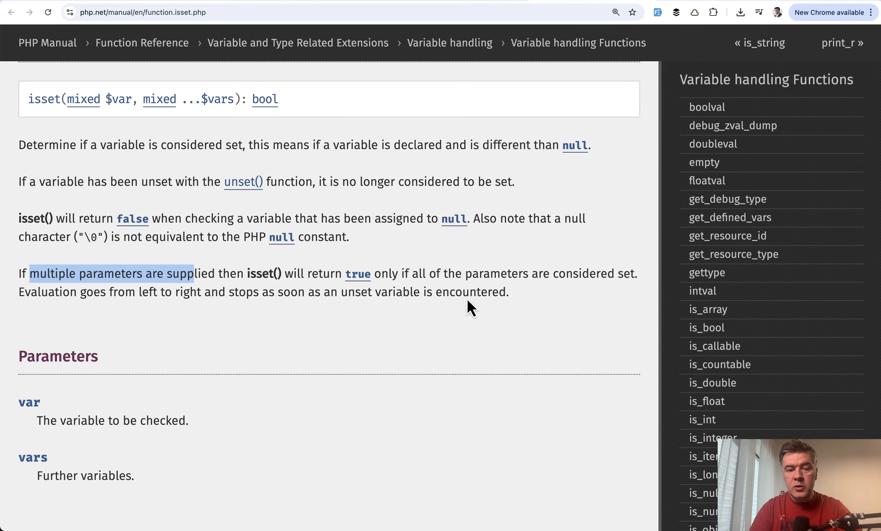
pyautogui.moveTo(461, 3)
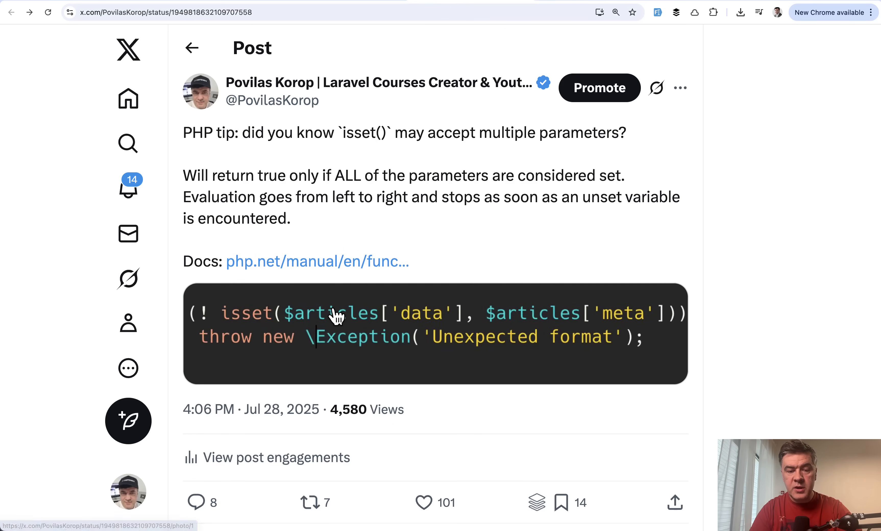
pyautogui.moveTo(382, 329)
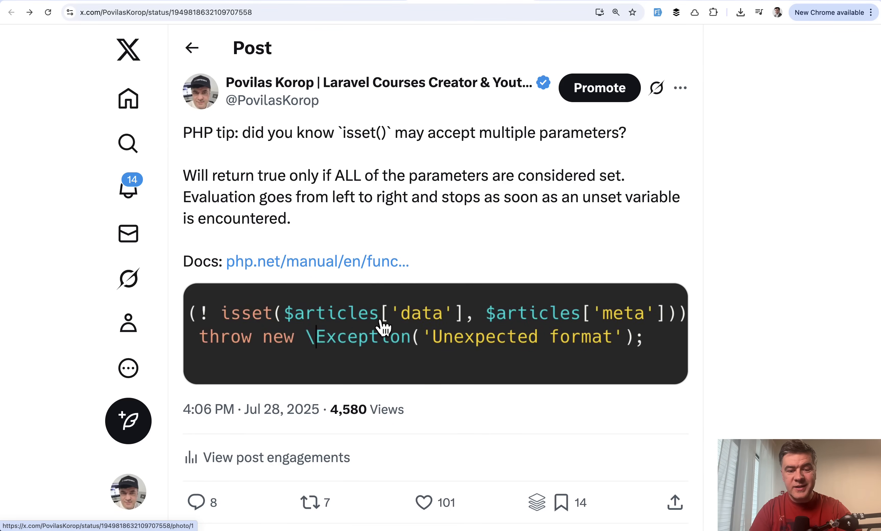
pyautogui.moveTo(241, 342)
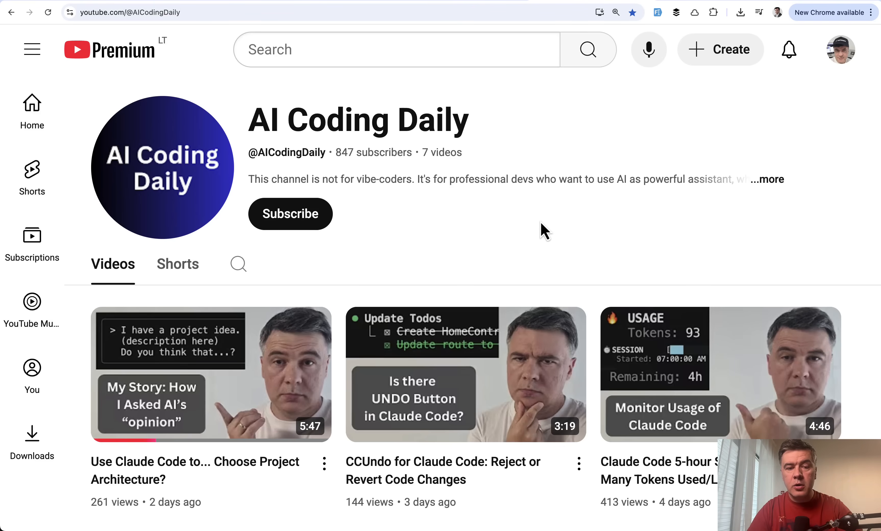
pyautogui.moveTo(591, 251)
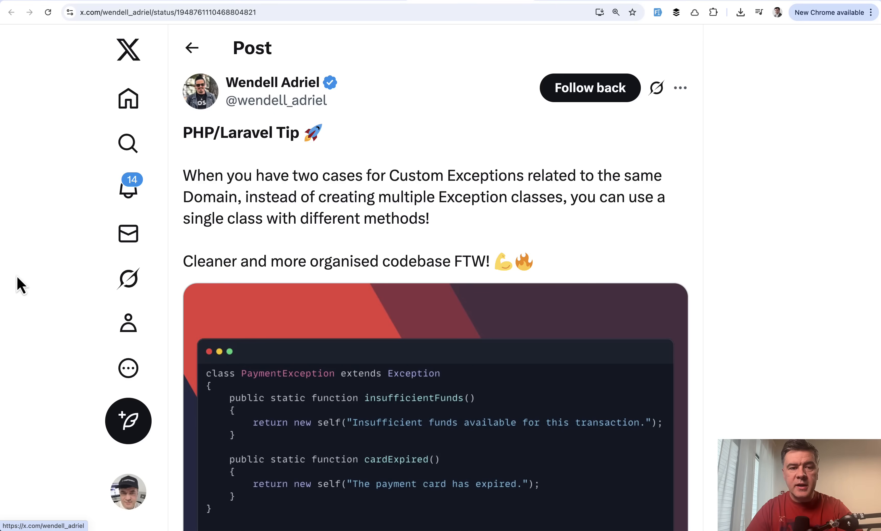
# Step: Scroll the payment exception tip down into its full-size ProcessPaymentAction code image
pyautogui.scroll(-3)
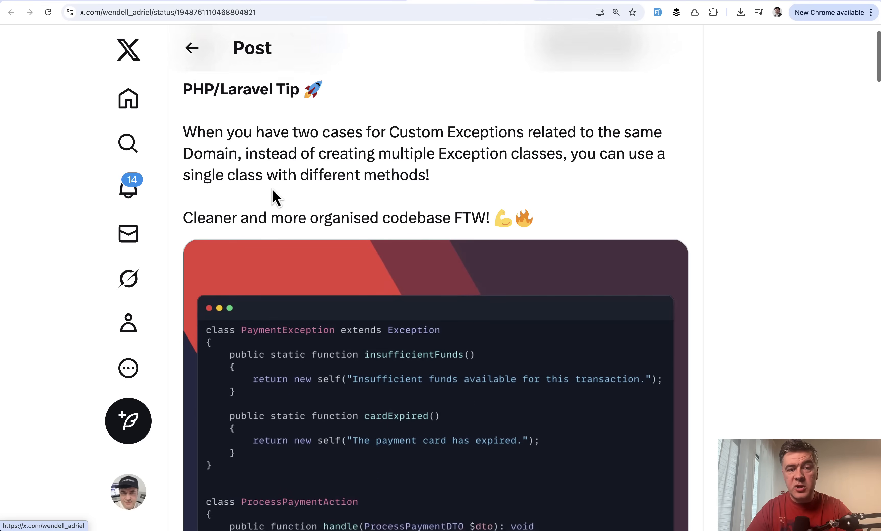
pyautogui.scroll(-3)
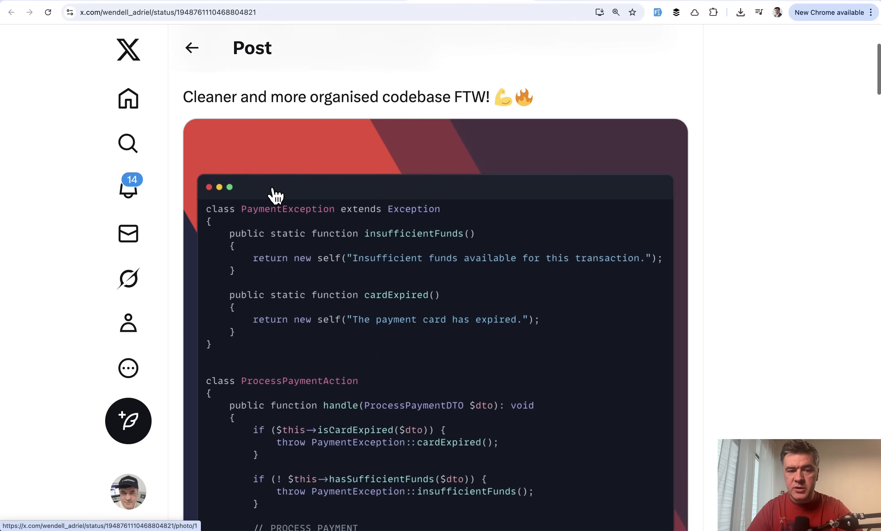
pyautogui.scroll(-3)
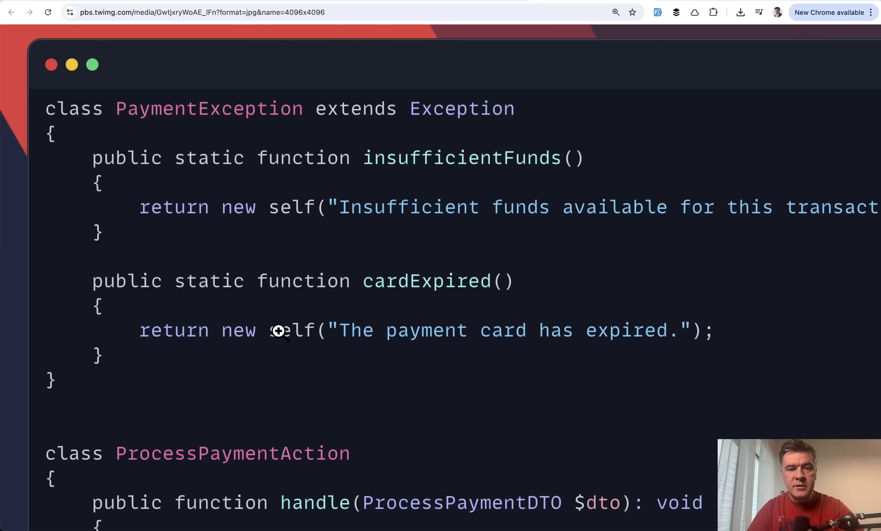
pyautogui.moveTo(174, 114)
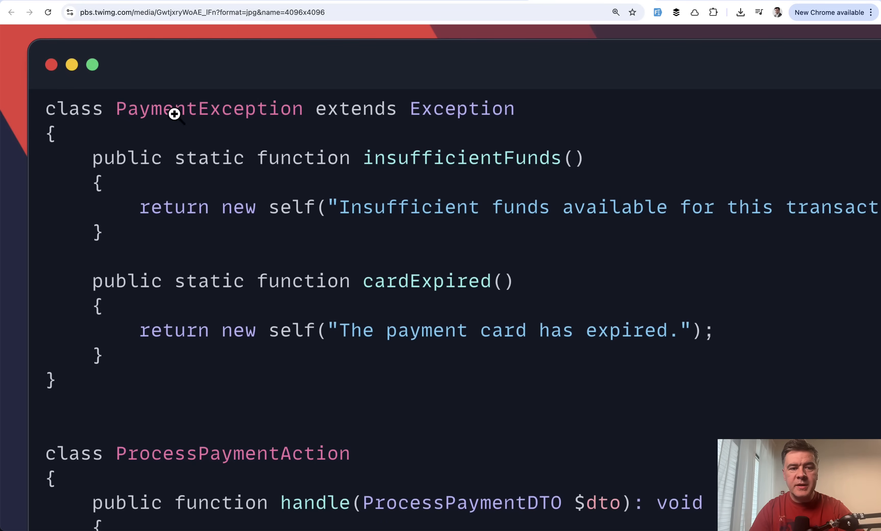
pyautogui.scroll(-3)
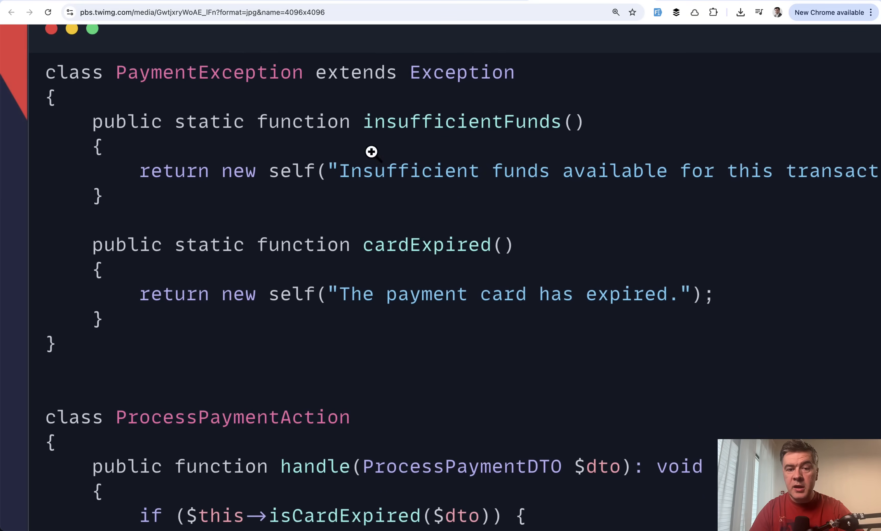
# Step: Pan right and scroll through the ProcessPaymentAction class to its end, then back up
pyautogui.hscroll(3)
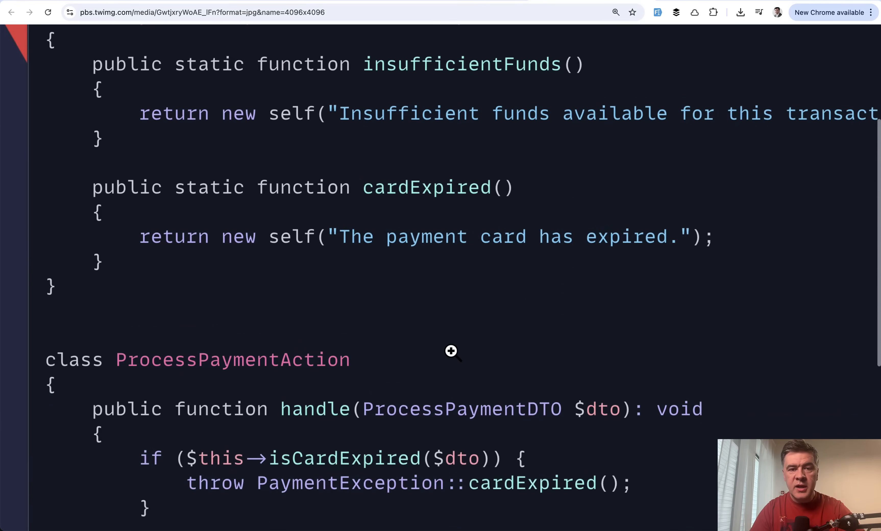
pyautogui.scroll(-3)
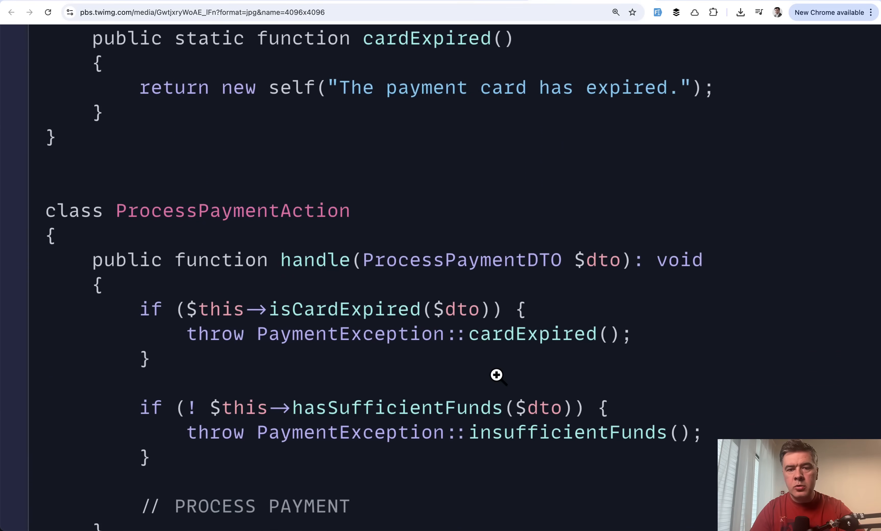
pyautogui.scroll(-3)
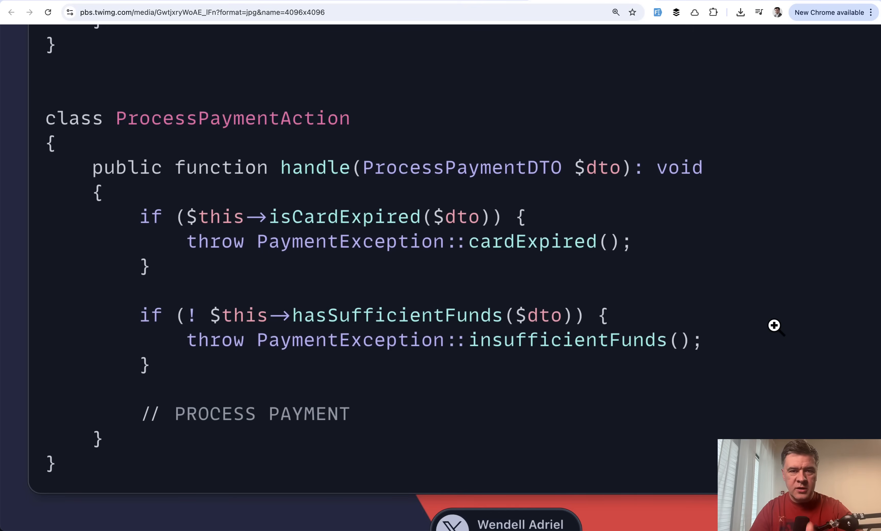
pyautogui.moveTo(516, 205)
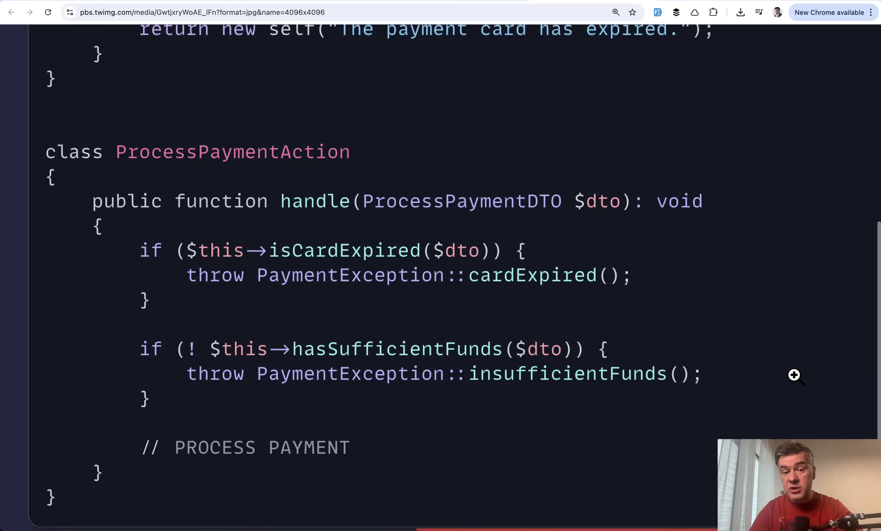
pyautogui.scroll(3)
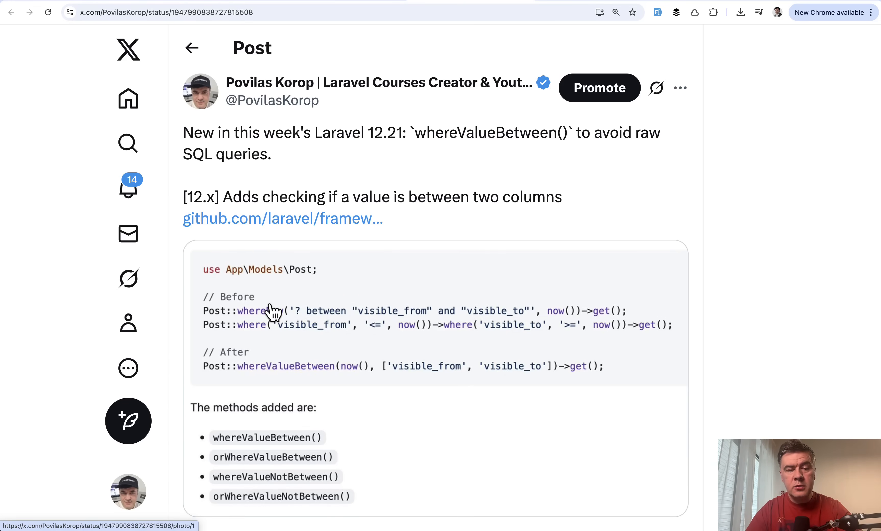
# Step: Scroll the whereValueBetween() post down to its before/after query code and list of added methods
pyautogui.scroll(-3)
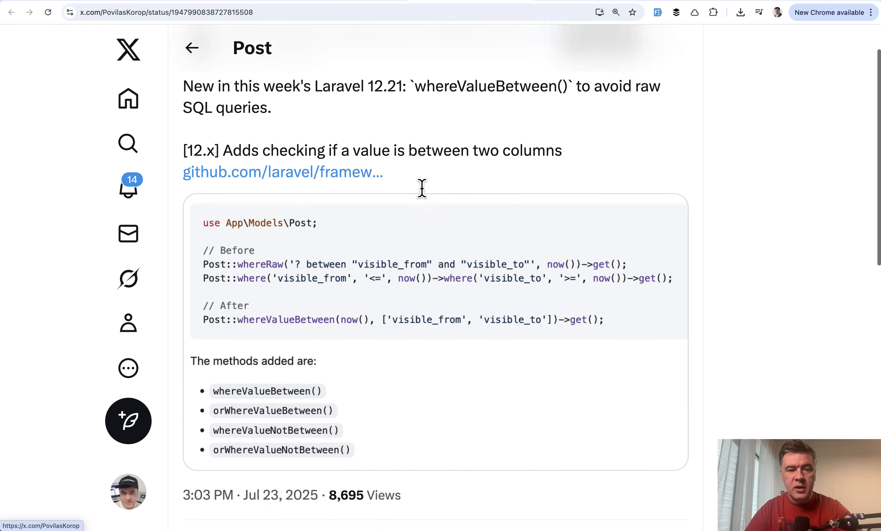
pyautogui.scroll(-3)
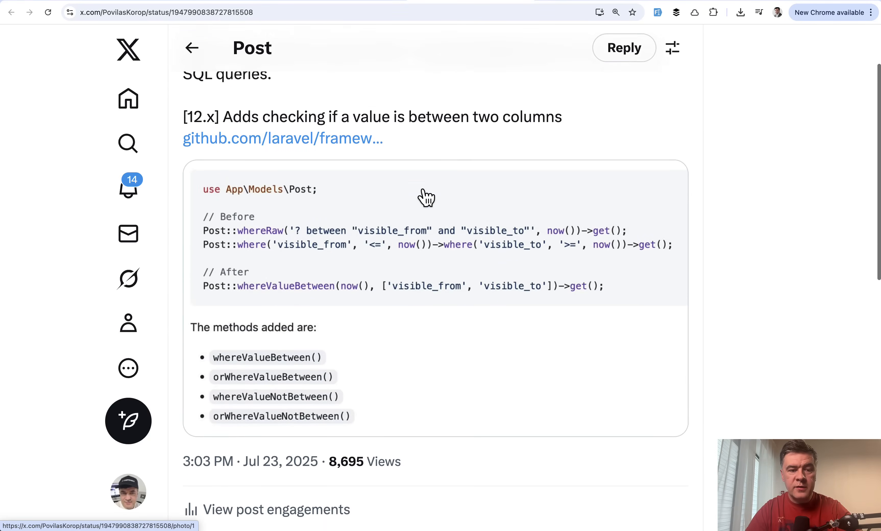
pyautogui.scroll(-3)
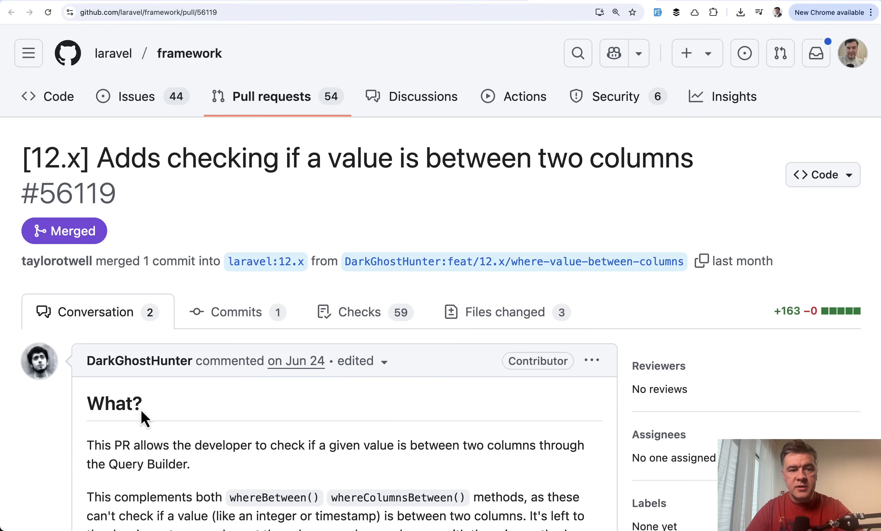
# Step: Read the pull request #56119 description down to its four added methods and the inclusive BETWEEN note
pyautogui.scroll(-3)
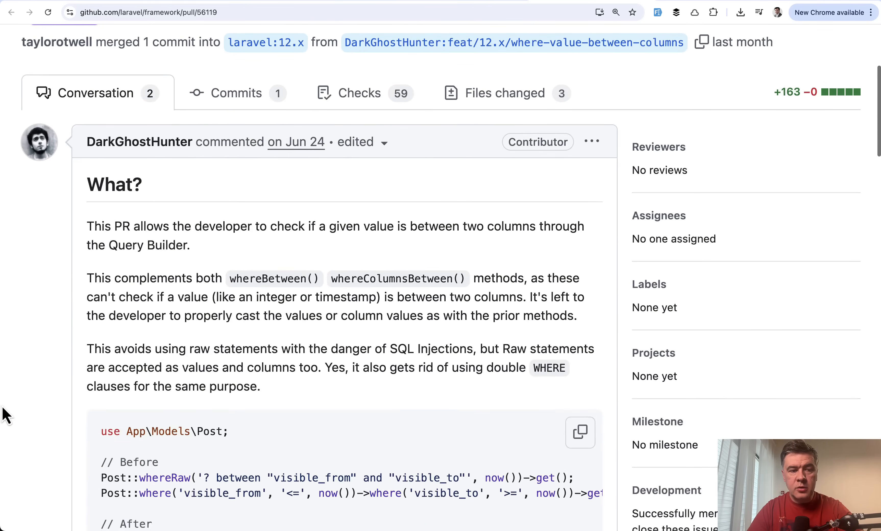
pyautogui.scroll(-3)
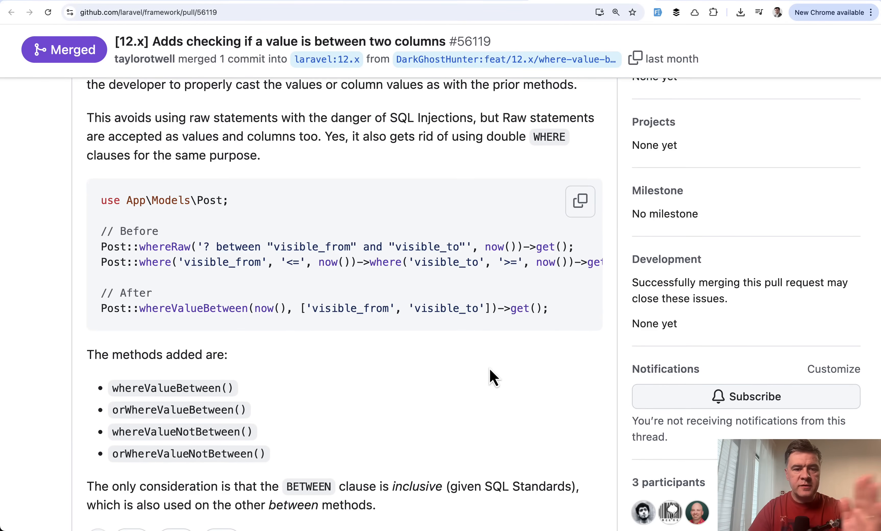
pyautogui.moveTo(458, 433)
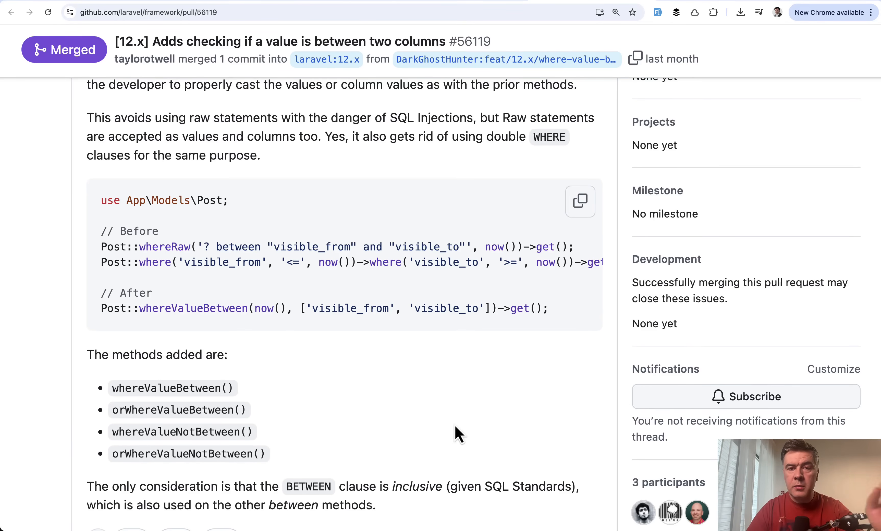
pyautogui.scroll(-3)
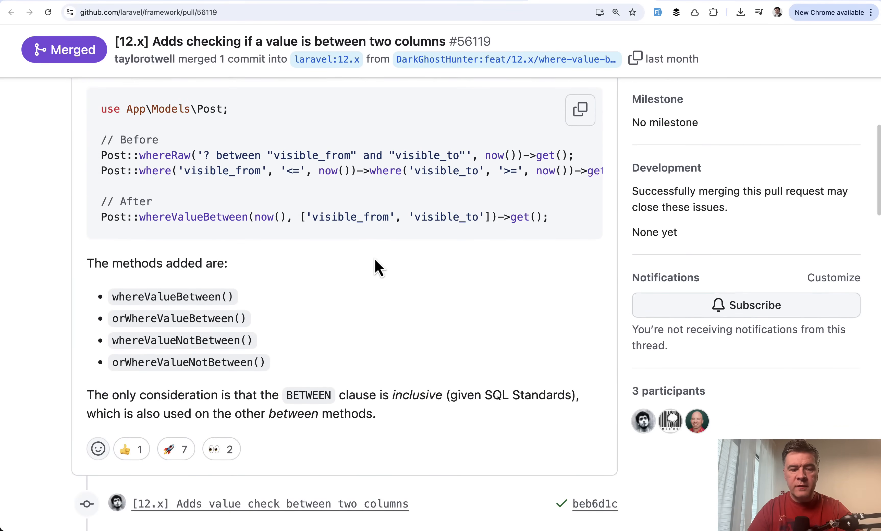
pyautogui.scroll(-3)
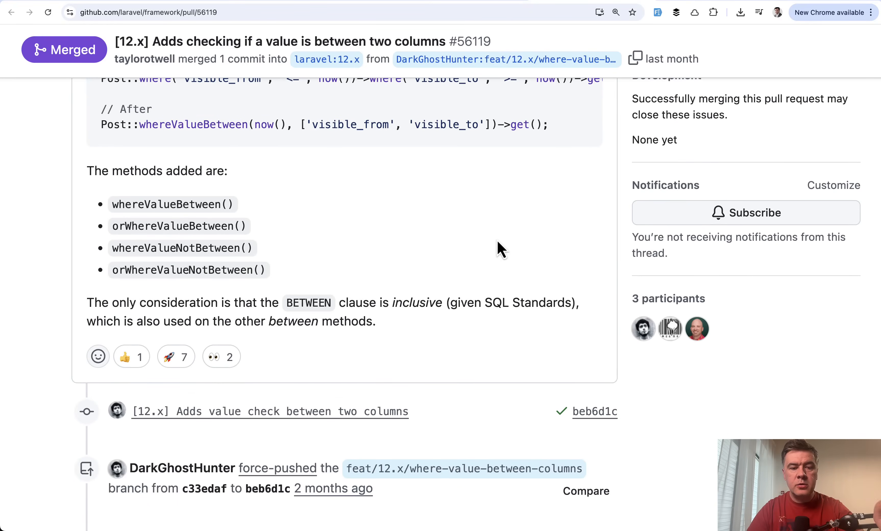
pyautogui.moveTo(472, 250)
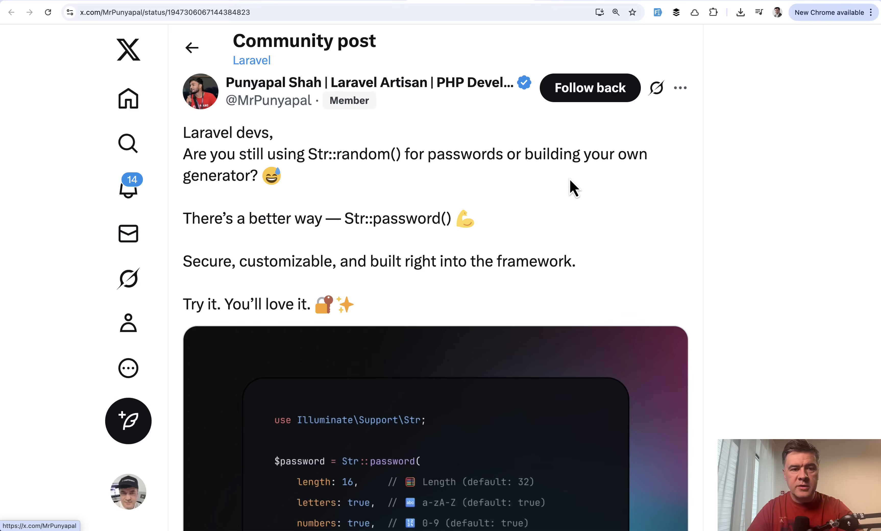
# Step: Scroll the full-size Str::password() code image through its password options to the strong-password example output
pyautogui.scroll(-3)
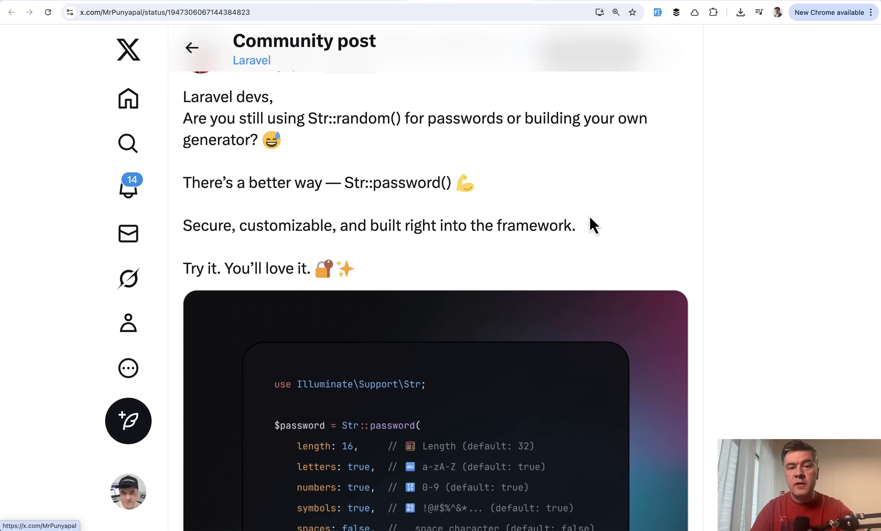
pyautogui.moveTo(597, 189)
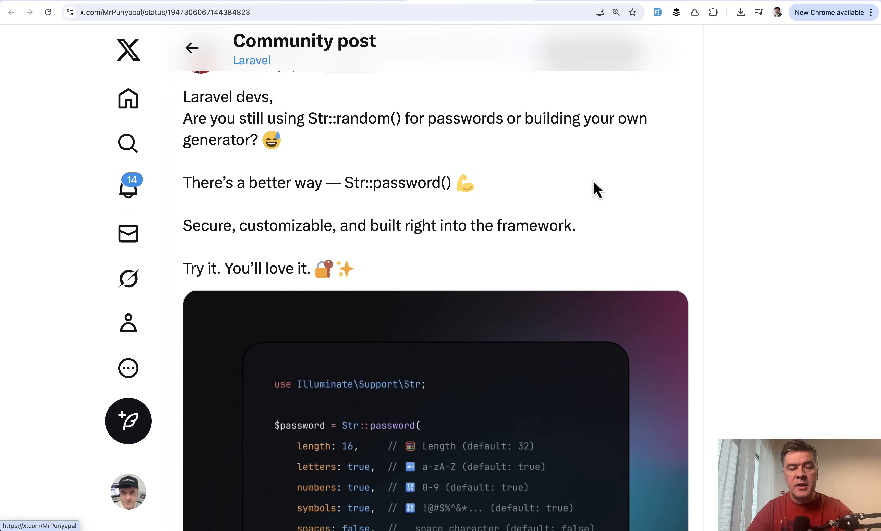
pyautogui.moveTo(357, 110)
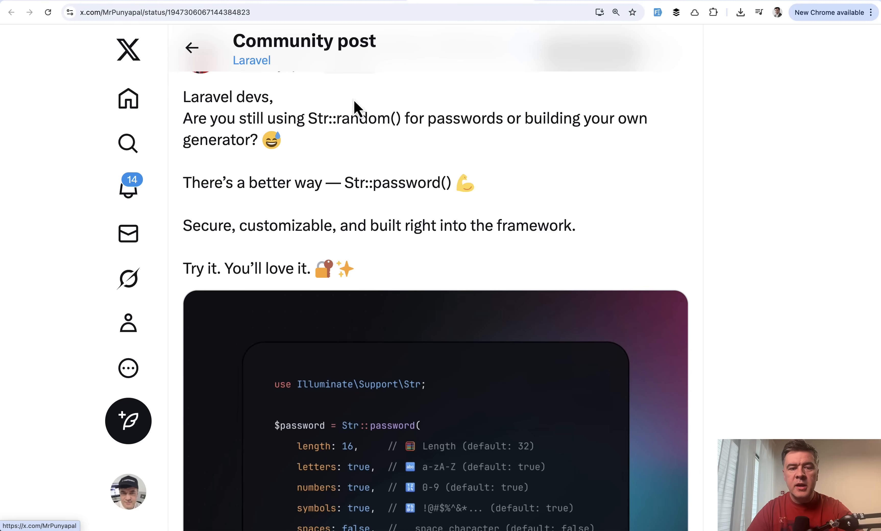
pyautogui.moveTo(591, 185)
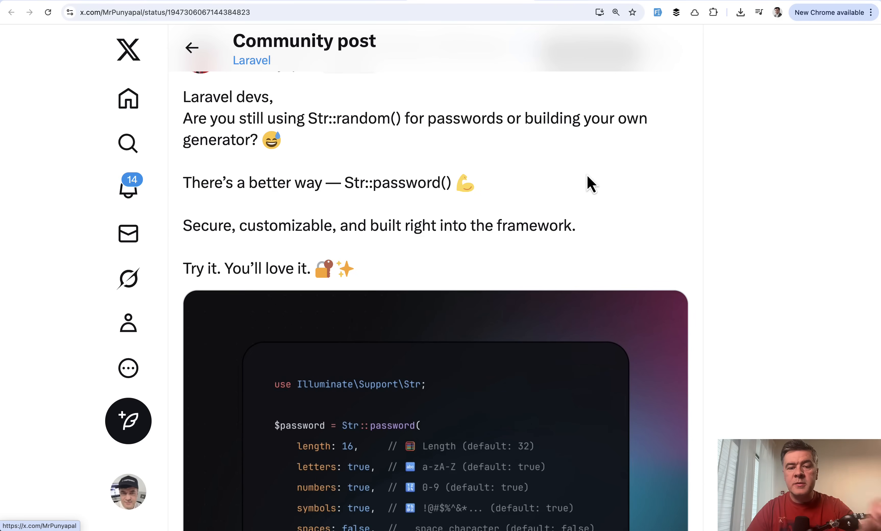
pyautogui.scroll(-3)
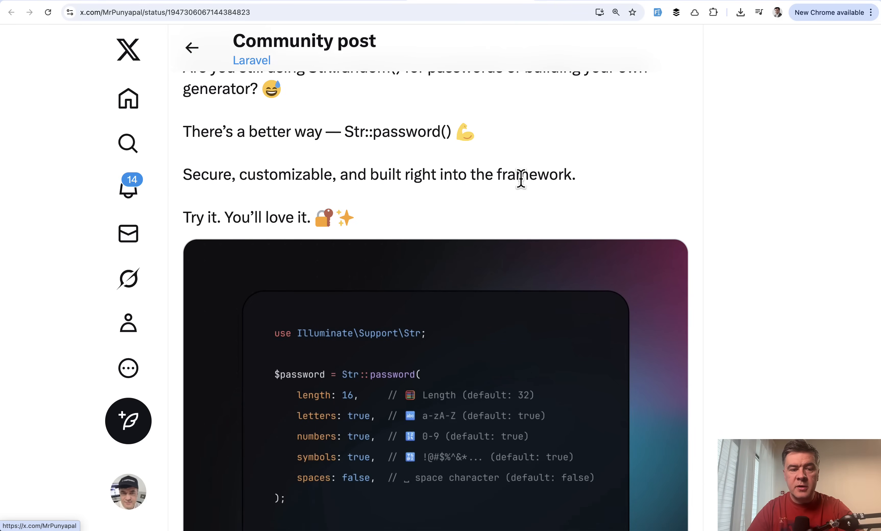
pyautogui.scroll(-3)
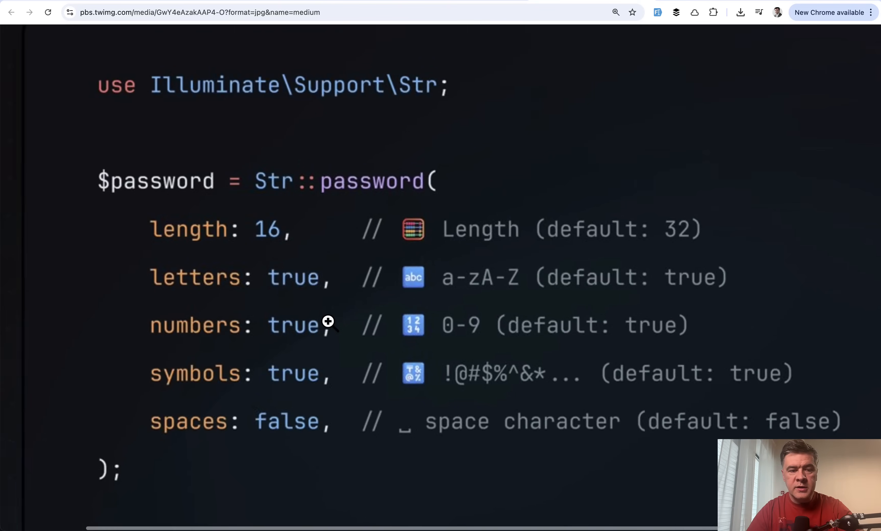
pyautogui.scroll(-3)
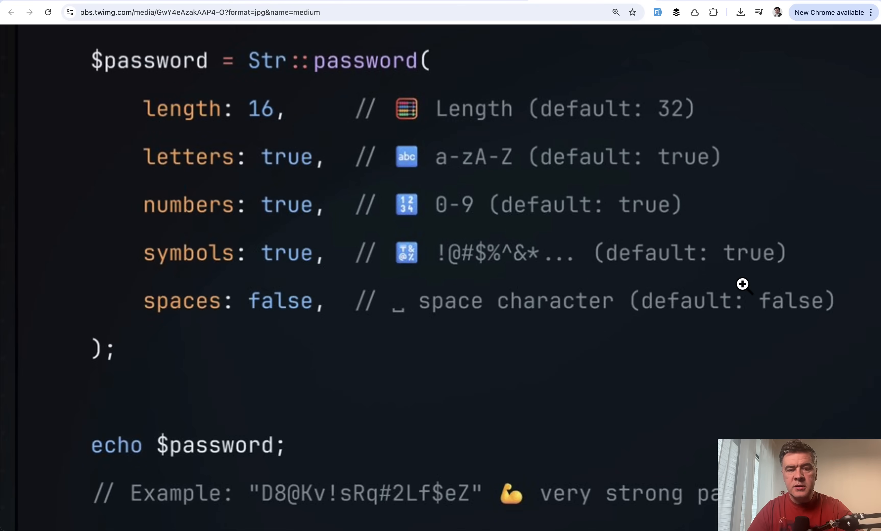
pyautogui.scroll(-3)
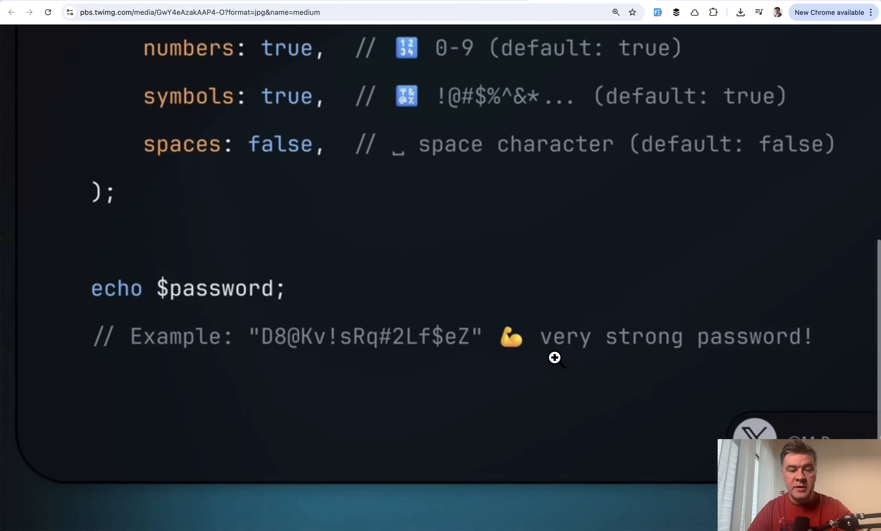
pyautogui.scroll(-3)
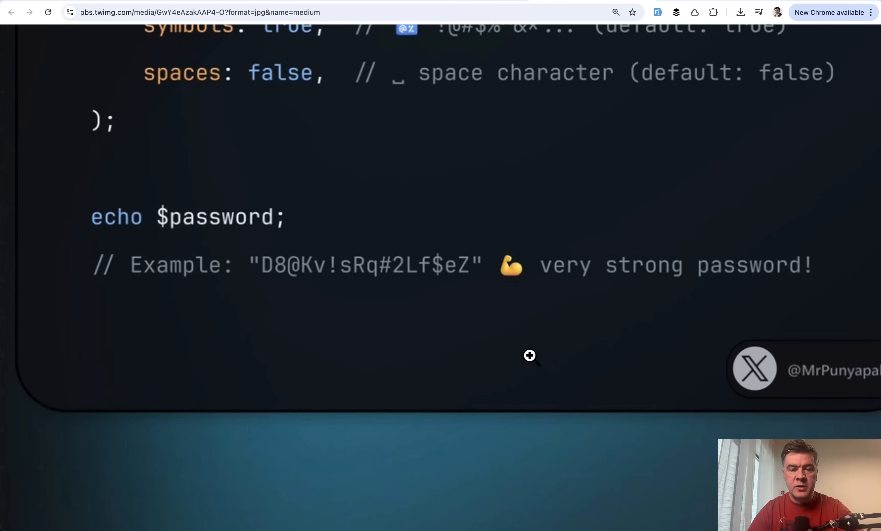
pyautogui.moveTo(451, 358)
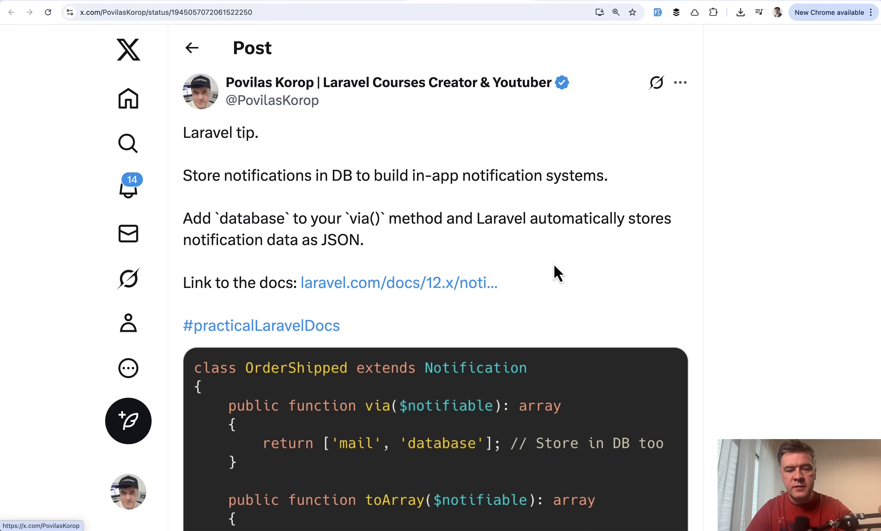
# Step: Scroll down through the notification tip's OrderShipped code example
pyautogui.scroll(-3)
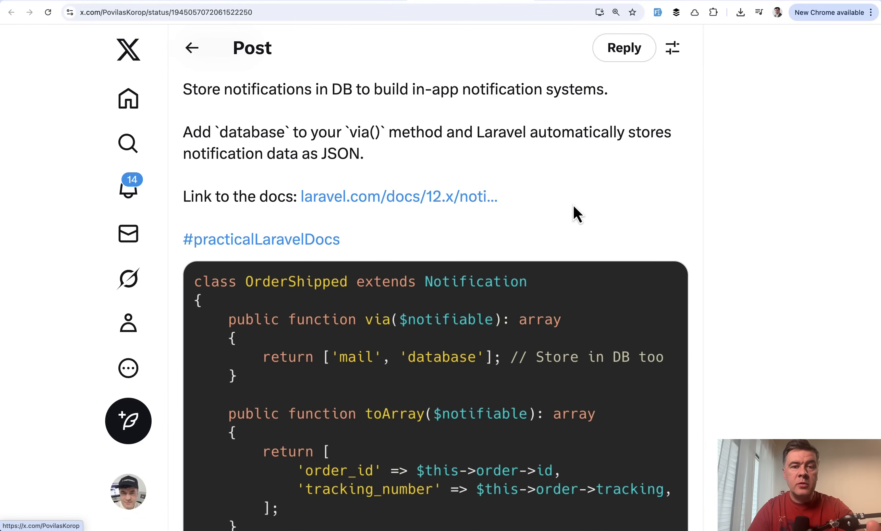
pyautogui.moveTo(526, 139)
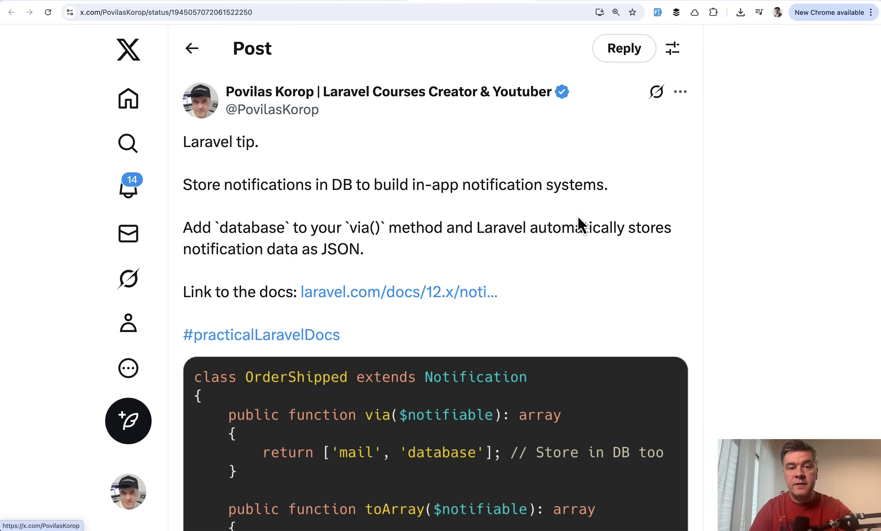
pyautogui.scroll(-3)
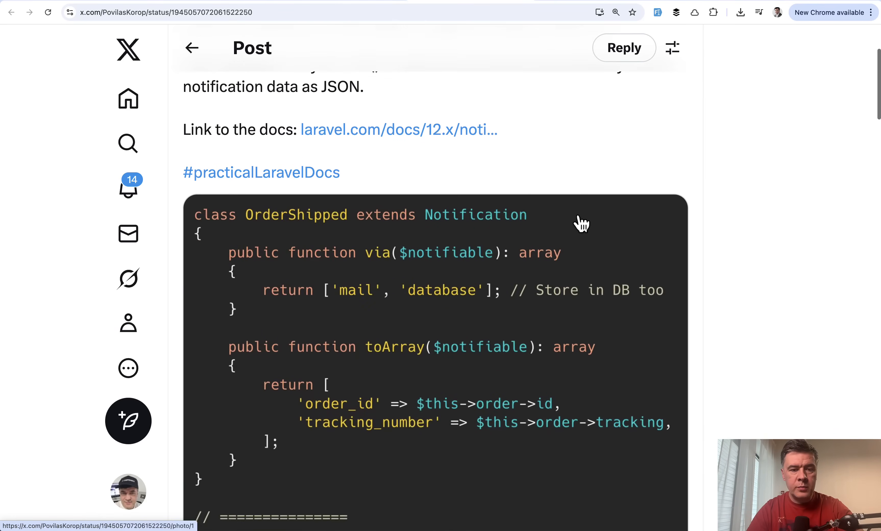
pyautogui.scroll(-3)
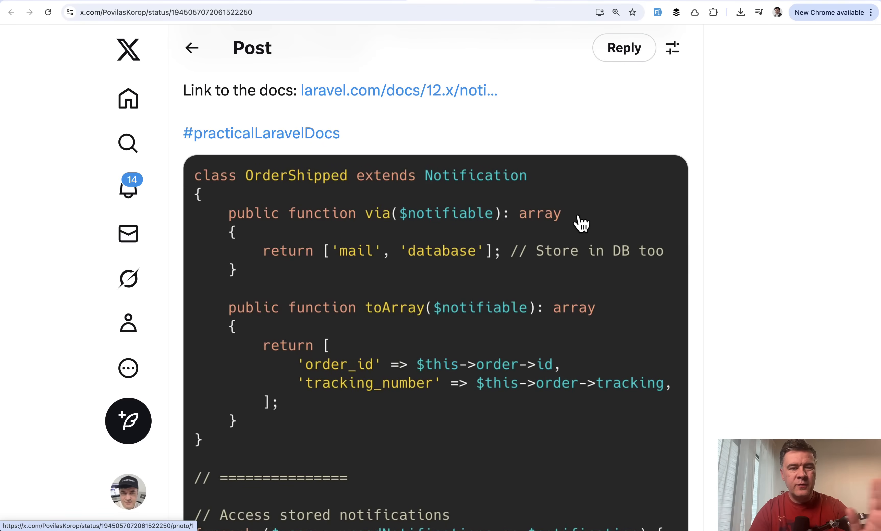
pyautogui.scroll(-3)
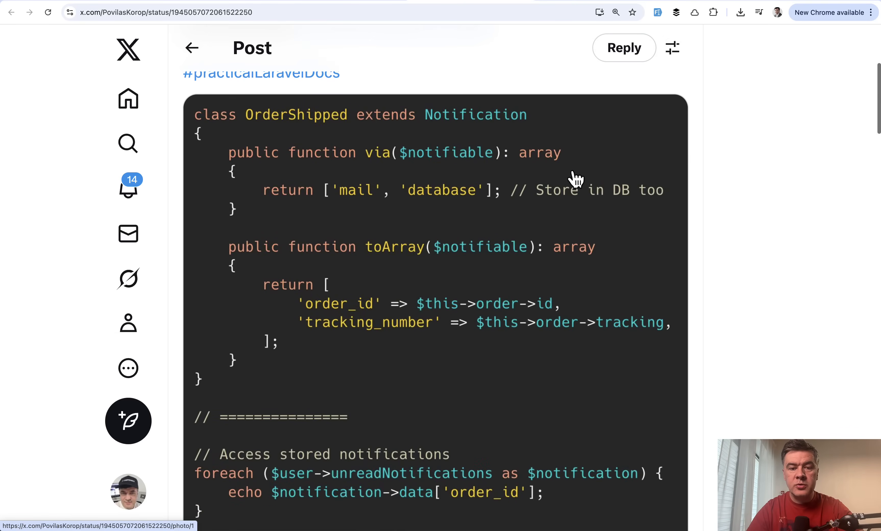
pyautogui.moveTo(822, 275)
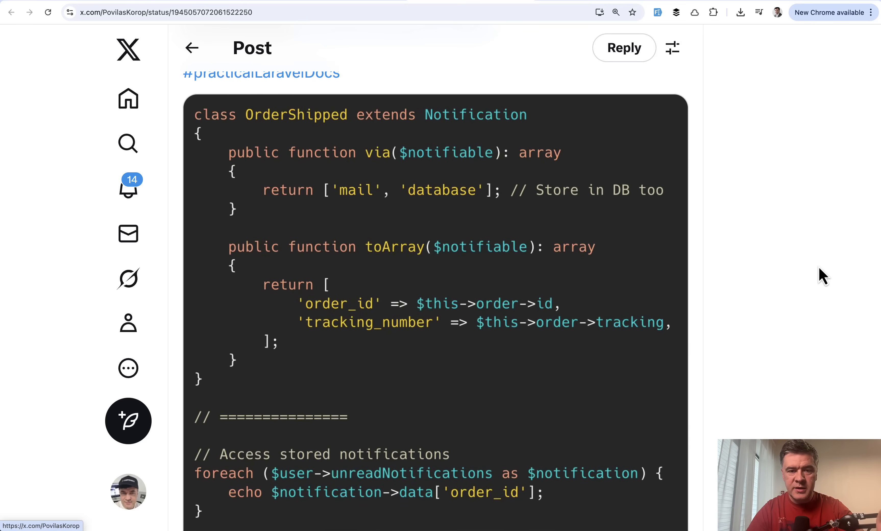
pyautogui.scroll(-3)
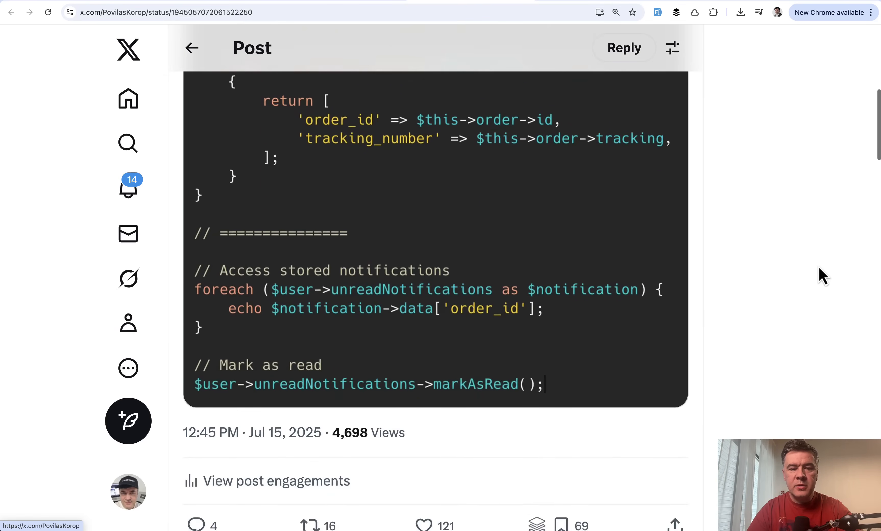
# Step: Continue through the rest of the notification code to the markAsRead usage
pyautogui.scroll(-3)
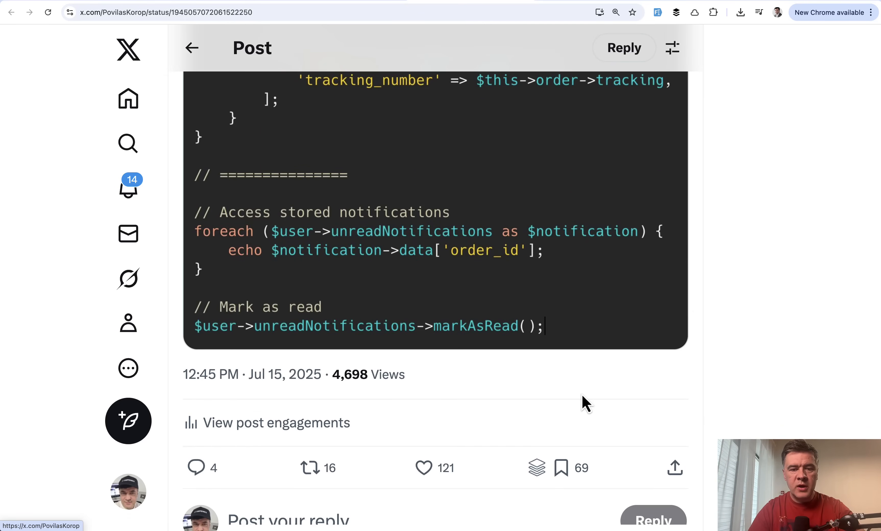
pyautogui.moveTo(512, 464)
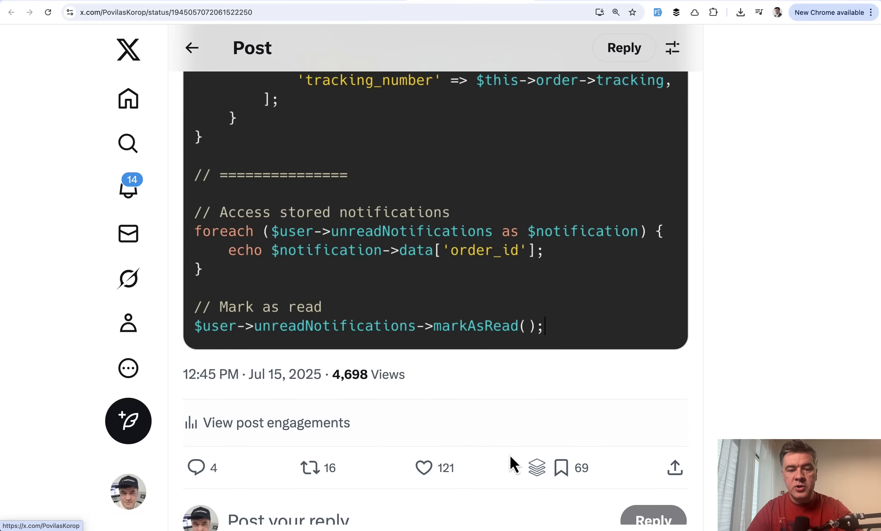
pyautogui.moveTo(490, 397)
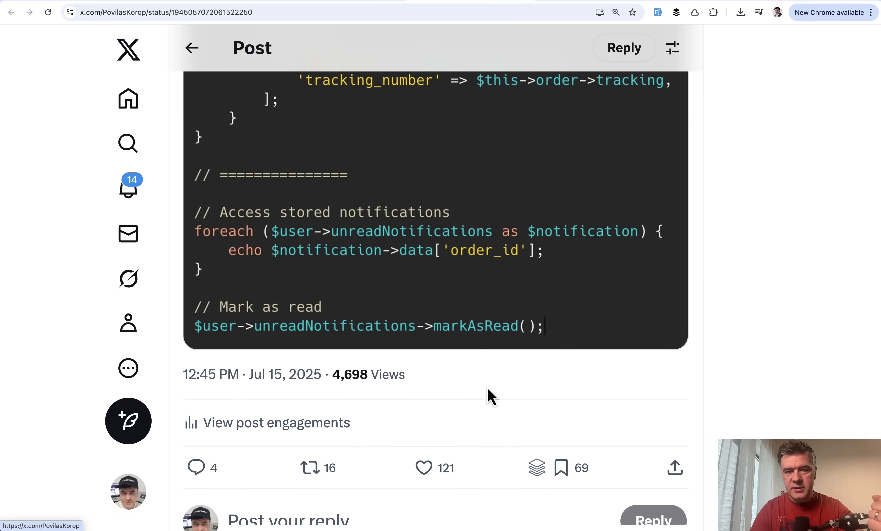
pyautogui.scroll(-3)
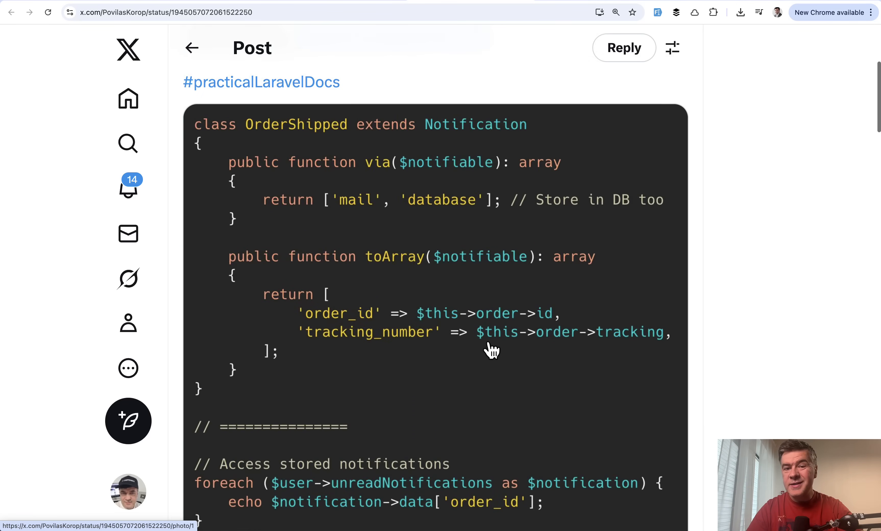
pyautogui.moveTo(529, 250)
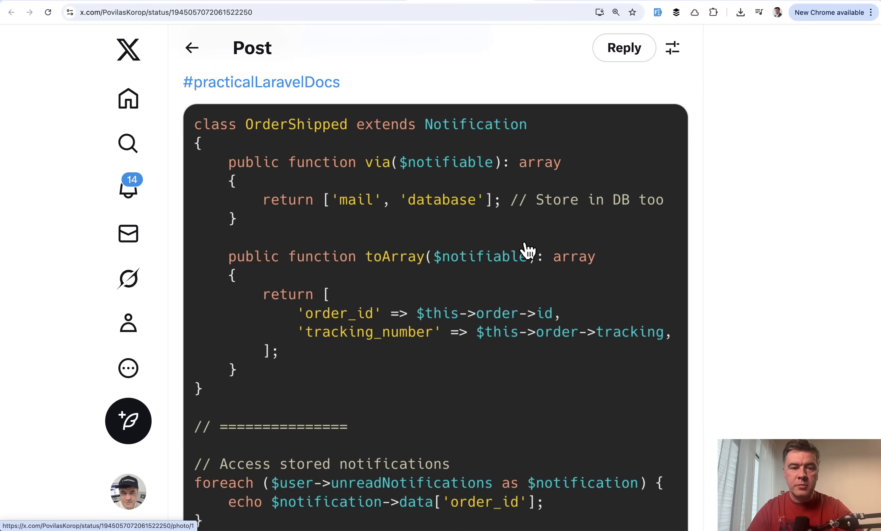
pyautogui.moveTo(529, 251)
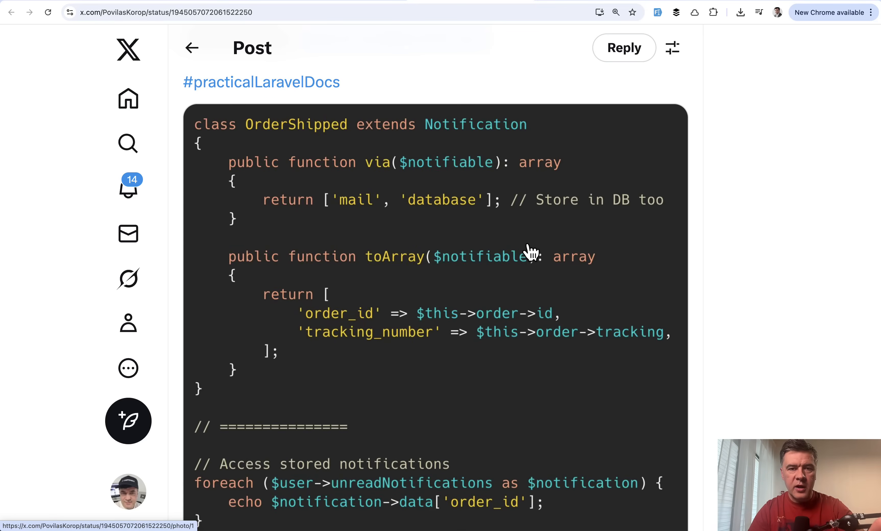
pyautogui.scroll(-3)
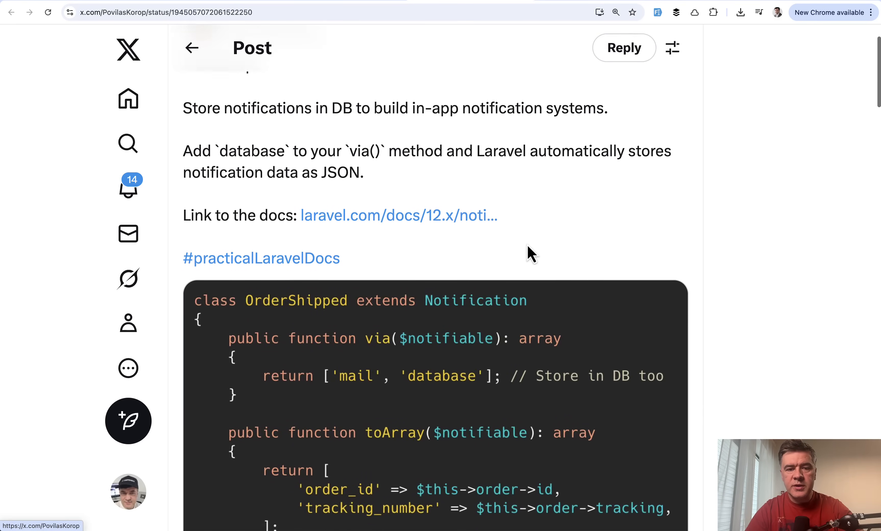
pyautogui.scroll(-3)
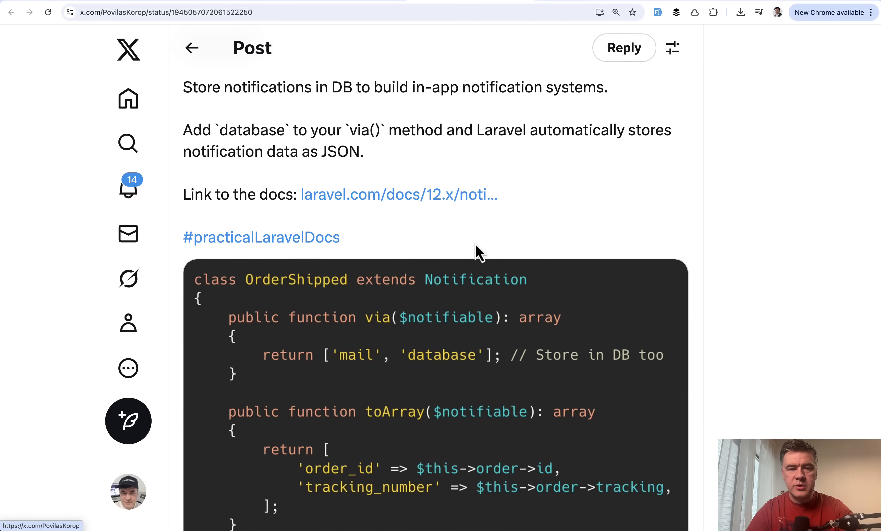
pyautogui.moveTo(450, 236)
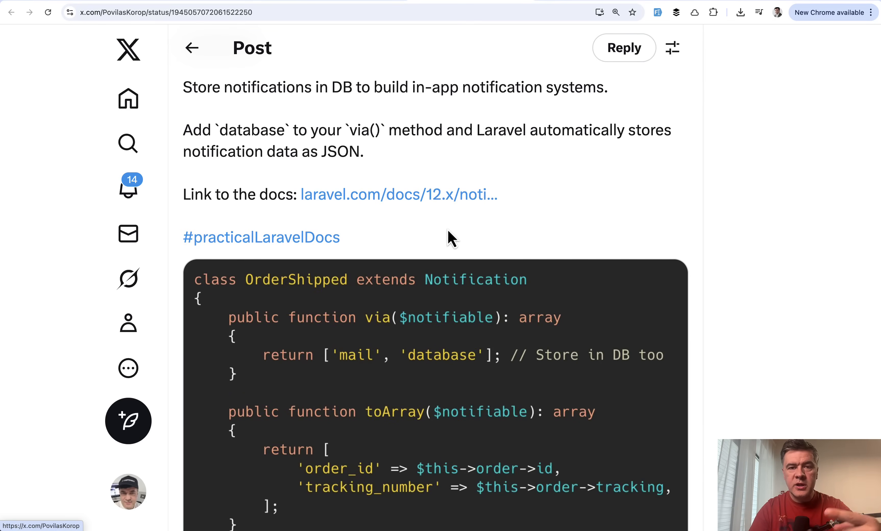
pyautogui.moveTo(445, 230)
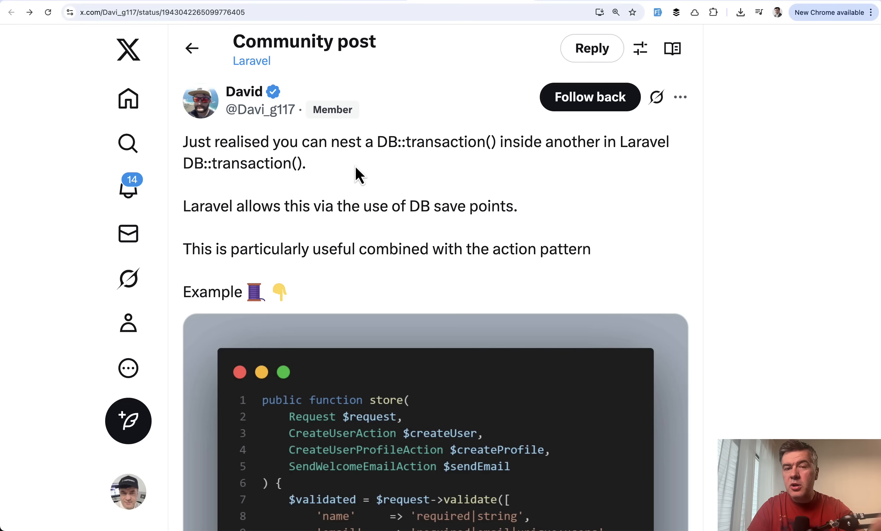
pyautogui.moveTo(360, 196)
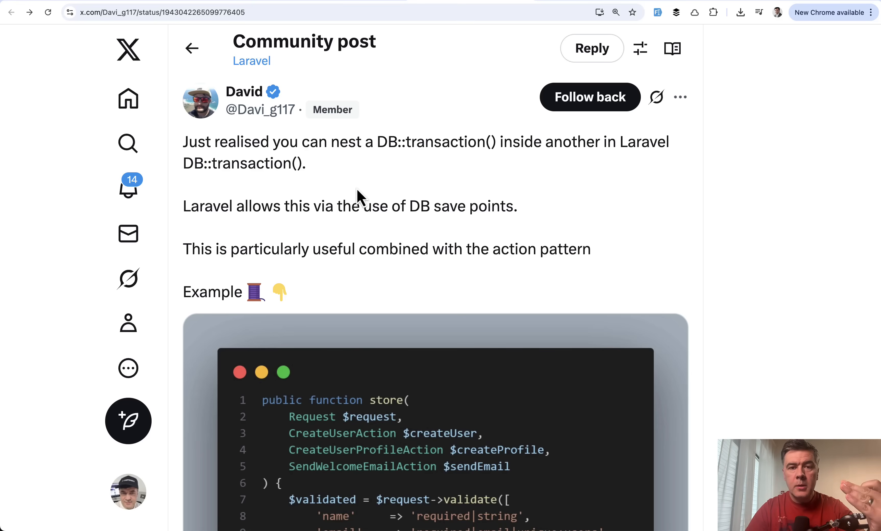
pyautogui.moveTo(576, 200)
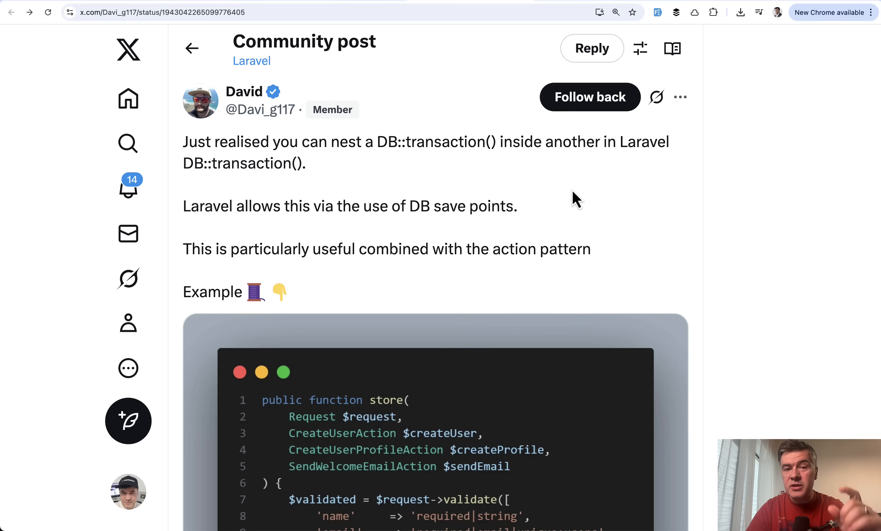
# Step: Scroll through the nested DB::transaction post and view the 'Create Your Actions' reply image at full size
pyautogui.scroll(-3)
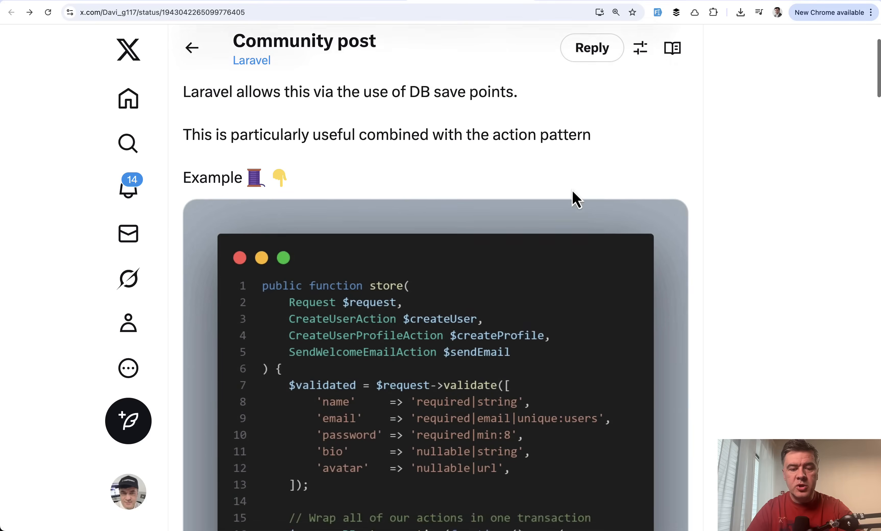
pyautogui.scroll(-3)
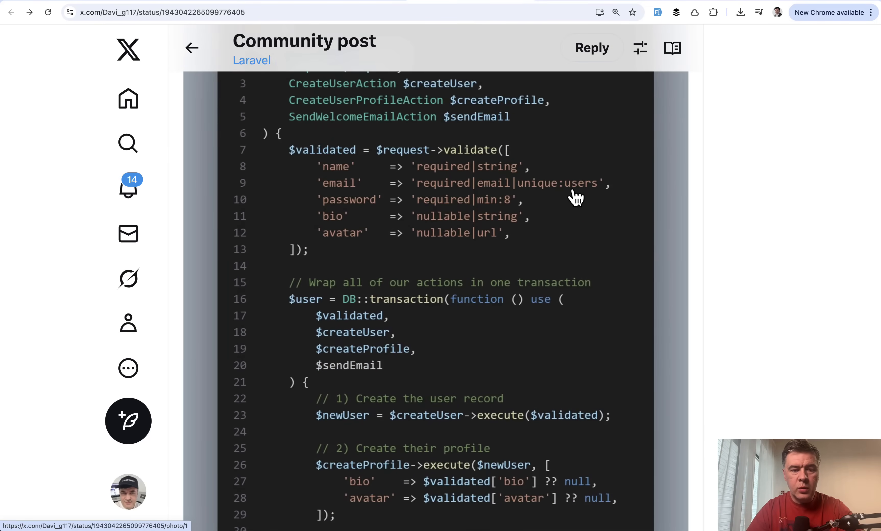
pyautogui.scroll(-3)
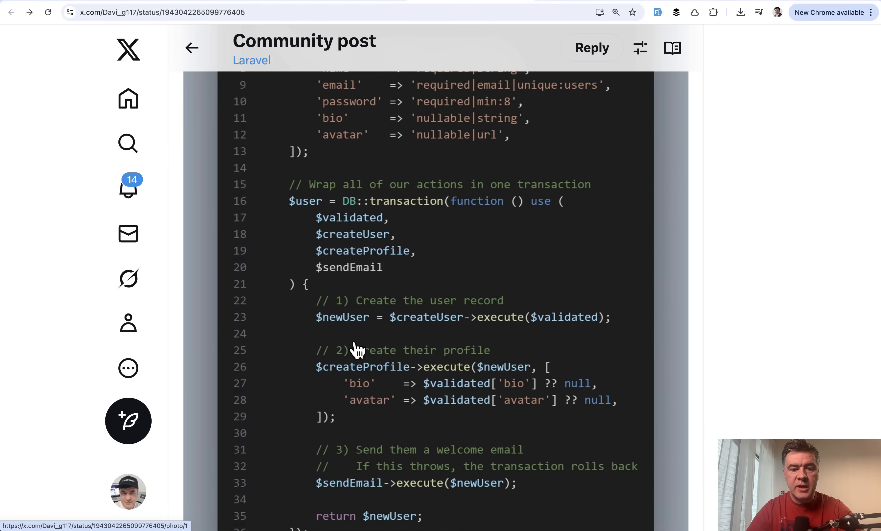
pyautogui.scroll(-3)
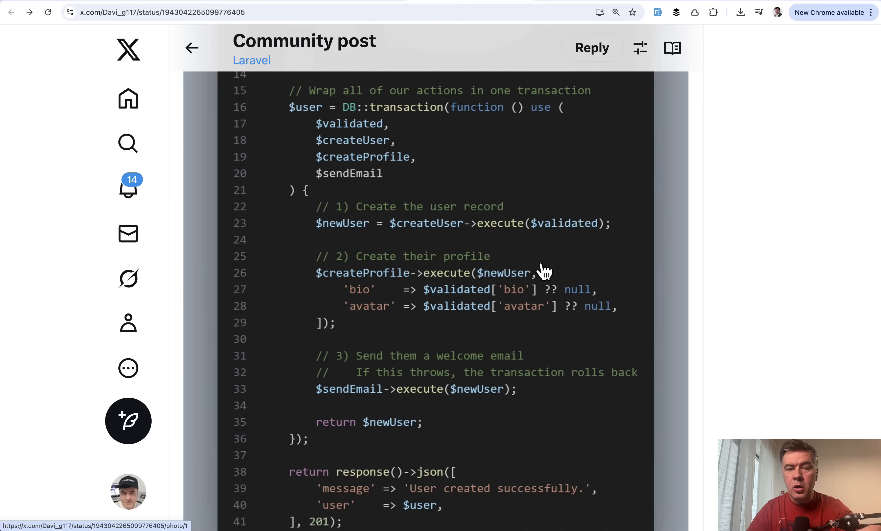
pyautogui.moveTo(469, 236)
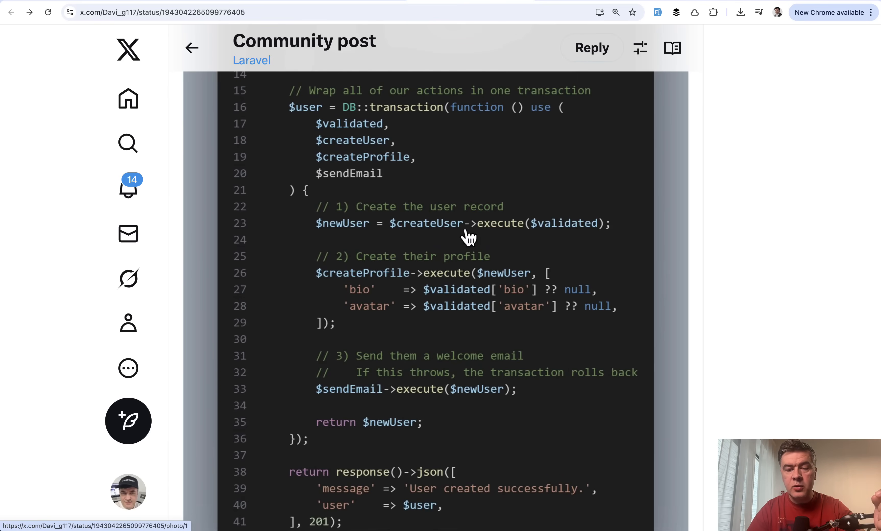
pyautogui.scroll(-3)
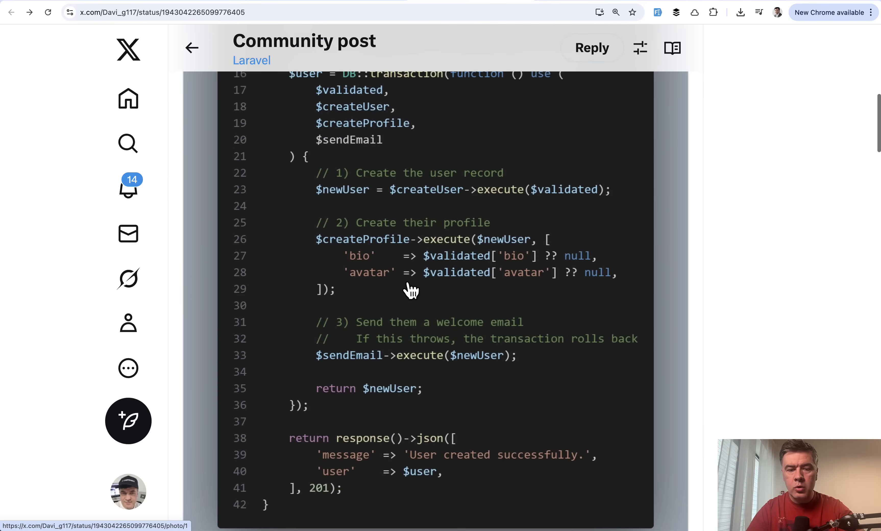
pyautogui.moveTo(405, 258)
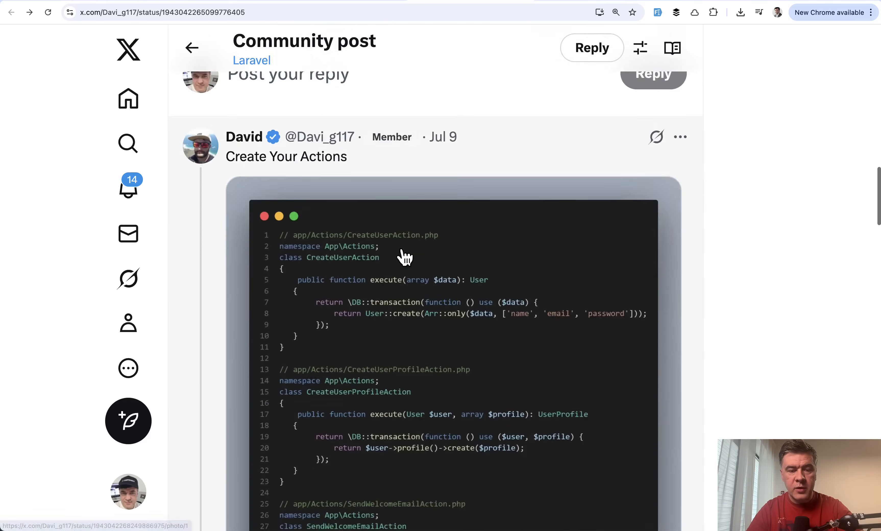
pyautogui.click(405, 257)
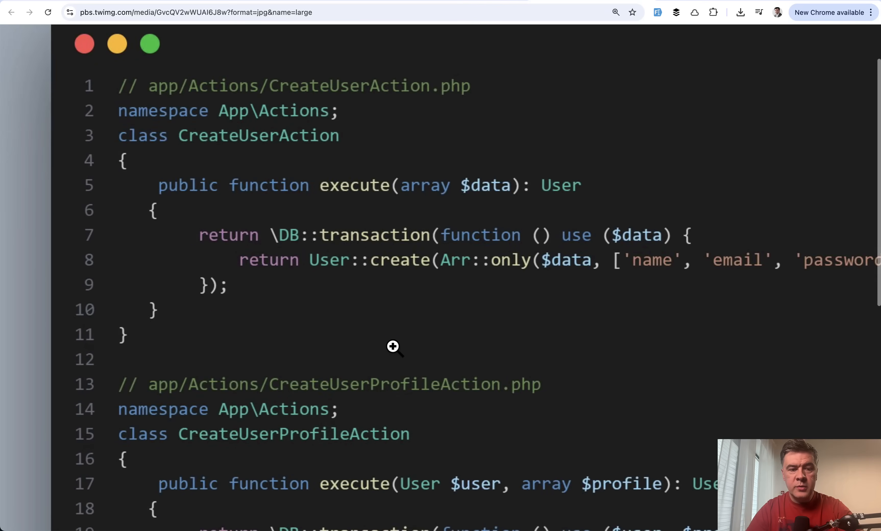
# Step: Scroll into the DB::transaction post, highlight the sentence on transaction scoping, and expand the reply
pyautogui.scroll(-3)
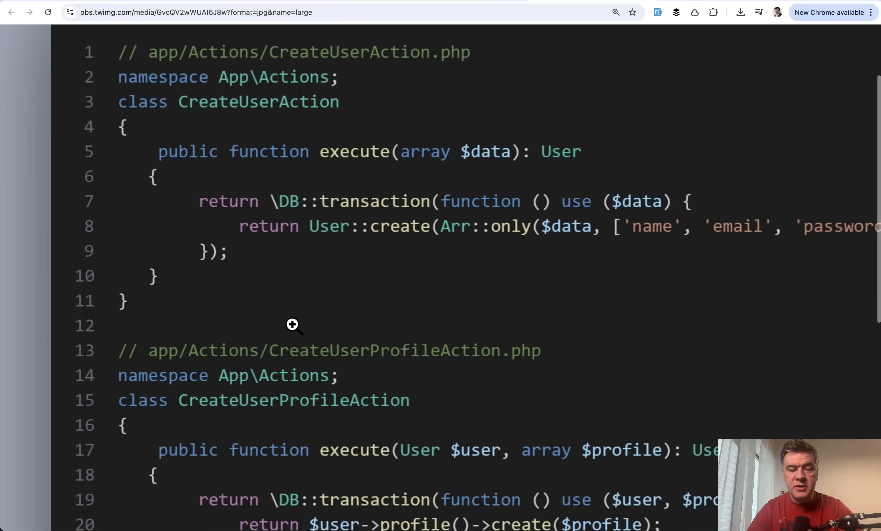
pyautogui.scroll(-3)
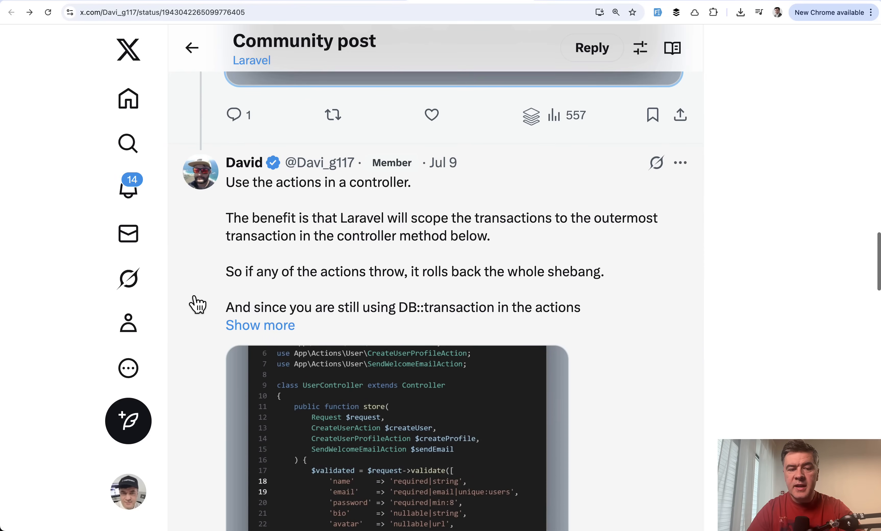
pyautogui.moveTo(226, 218); pyautogui.dragTo(490, 236)
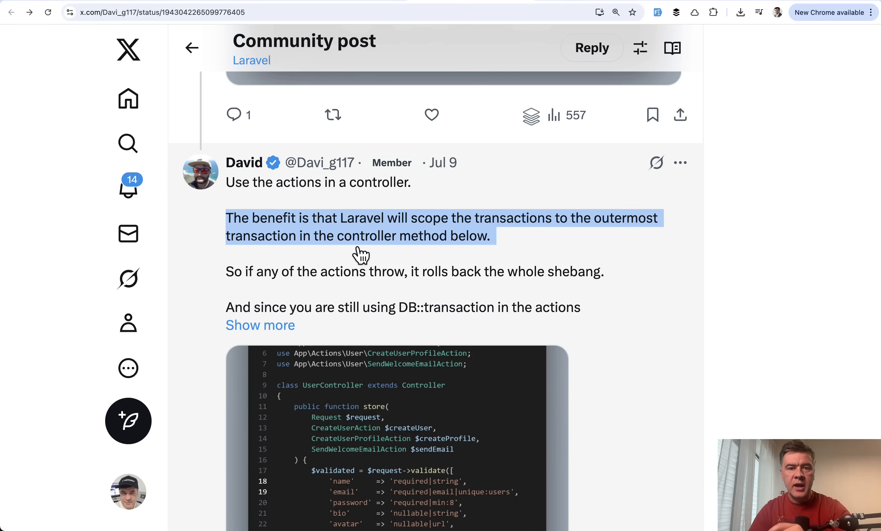
pyautogui.click(260, 325)
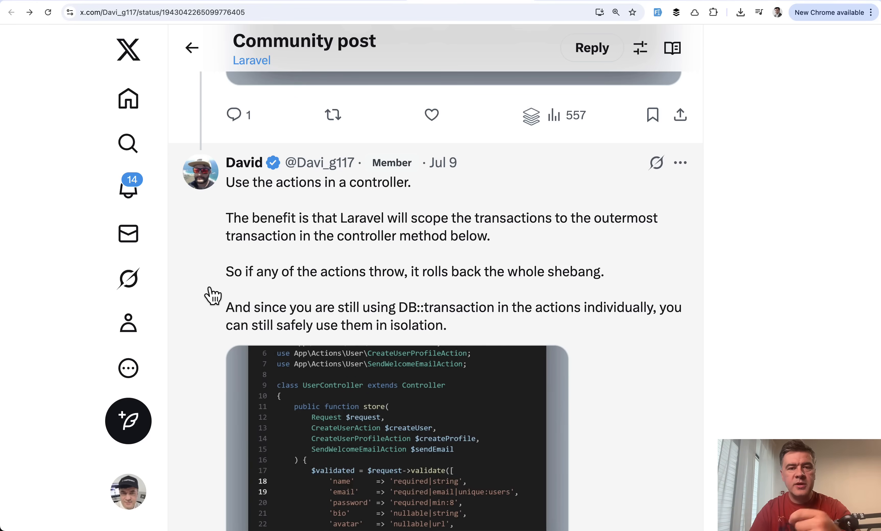
pyautogui.moveTo(325, 297)
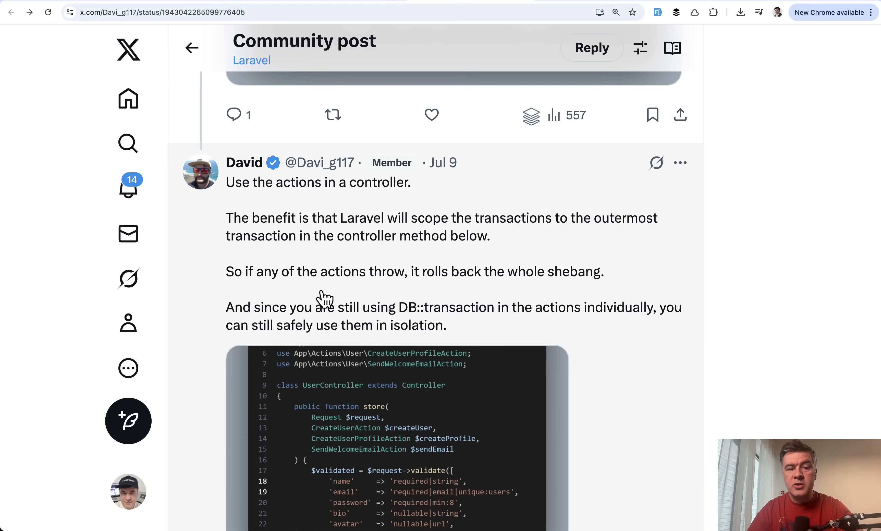
# Step: Scroll down past the reply's controller code toward the Newton Job validation.php post
pyautogui.scroll(-3)
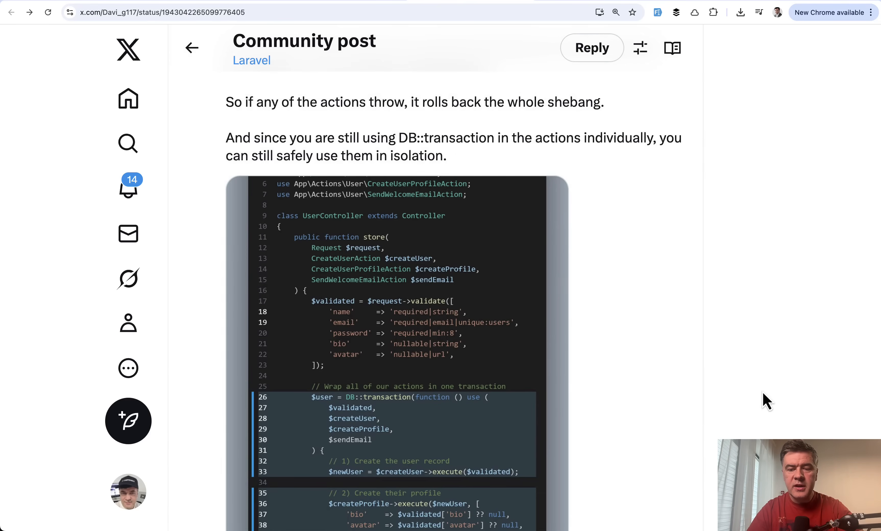
pyautogui.scroll(-3)
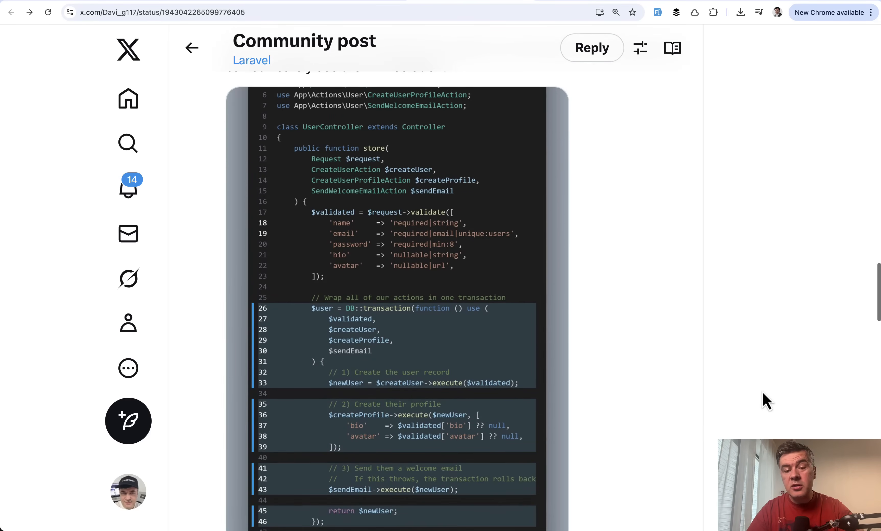
pyautogui.scroll(-3)
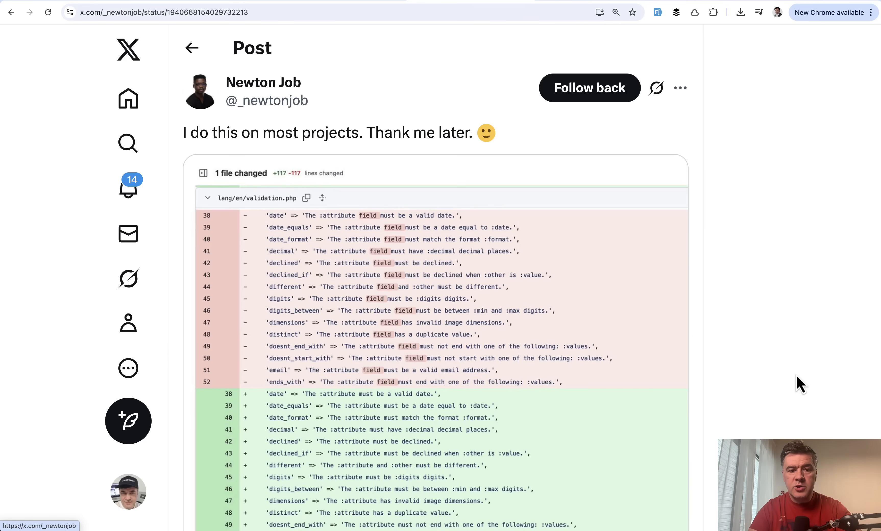
pyautogui.moveTo(649, 219)
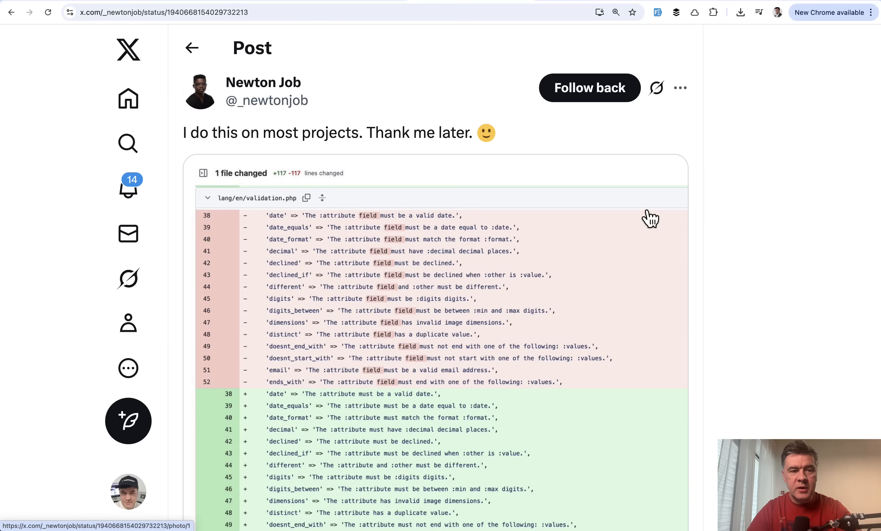
# Step: Scroll through the lang/en/validation.php diff removing "field" from messages, down to the Pest describe blocks post
pyautogui.scroll(-3)
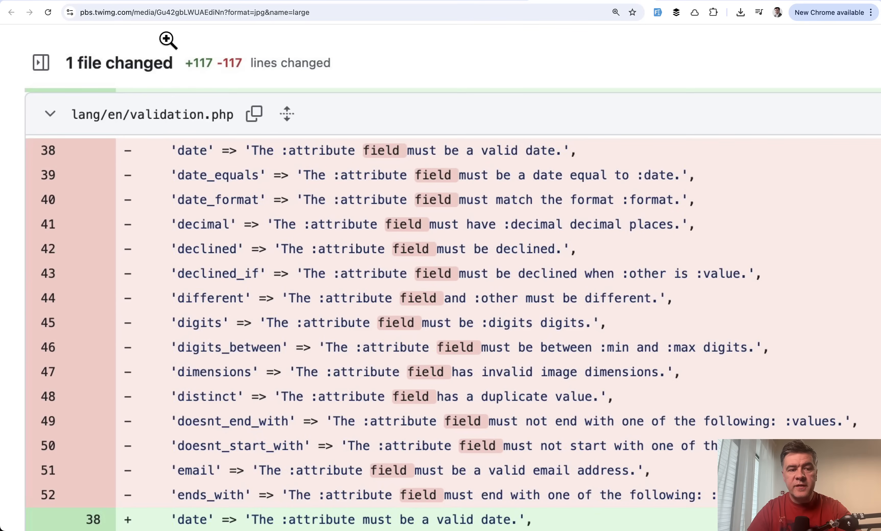
pyautogui.moveTo(548, 80)
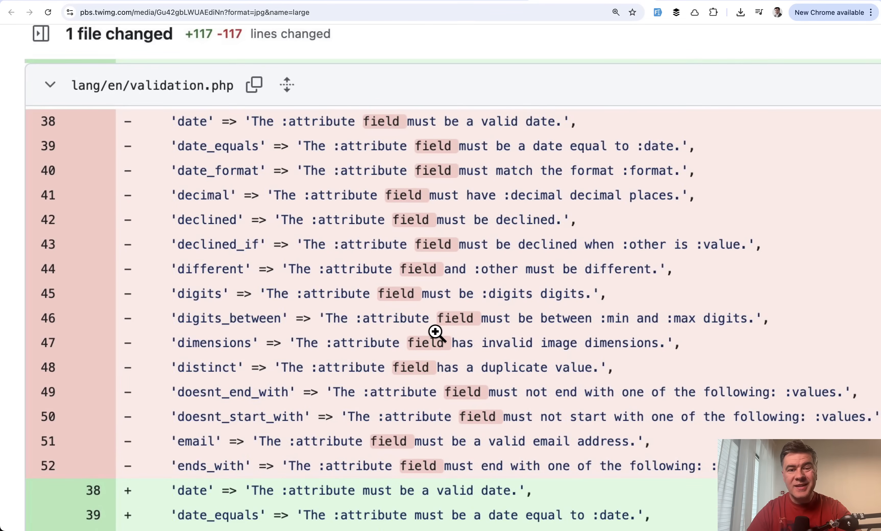
pyautogui.scroll(-3)
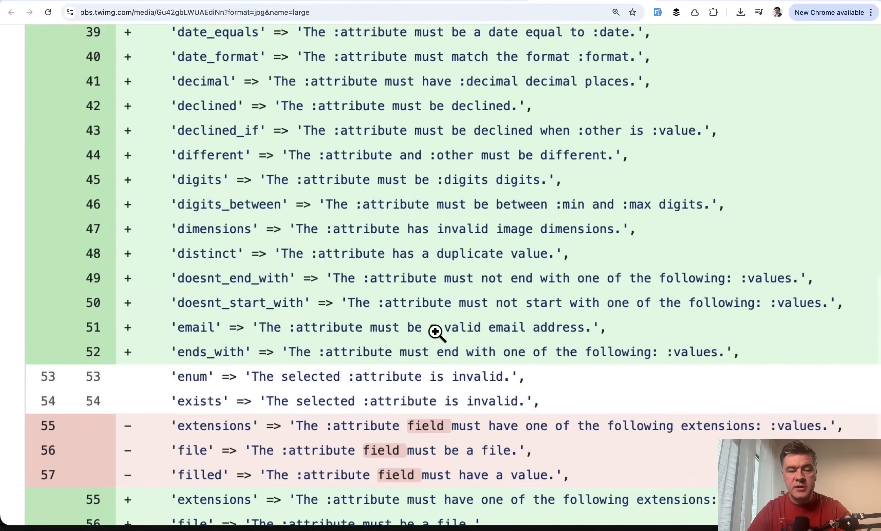
pyautogui.scroll(-3)
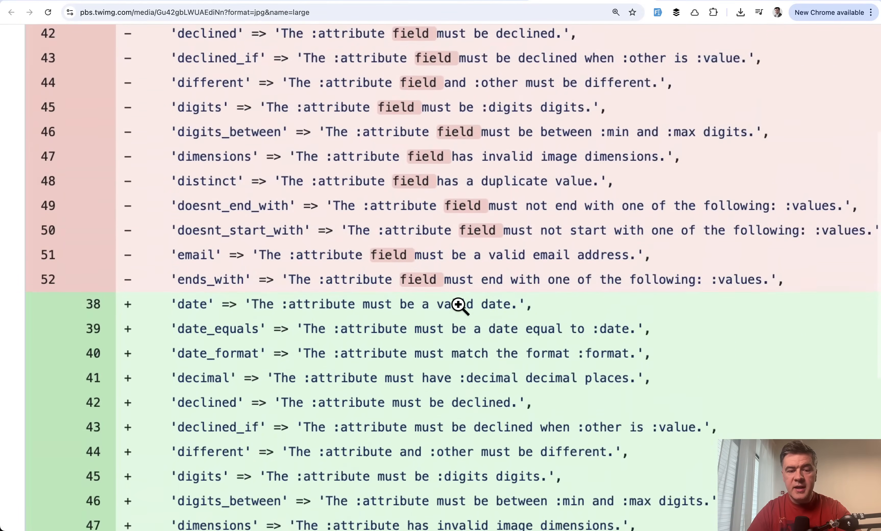
pyautogui.scroll(-3)
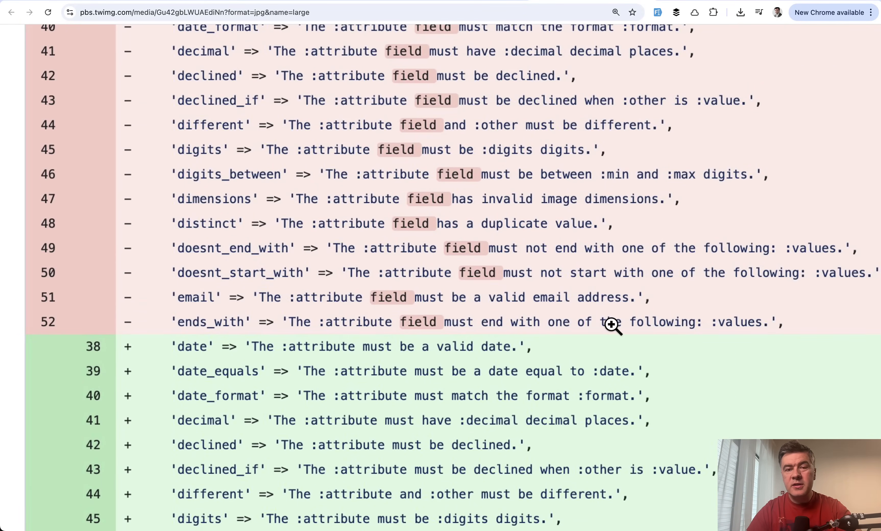
pyautogui.moveTo(392, 373)
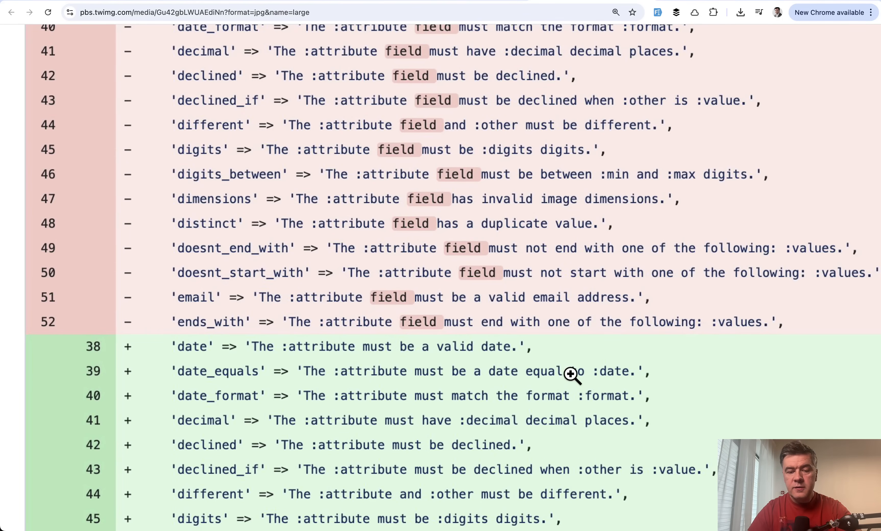
pyautogui.moveTo(419, 328)
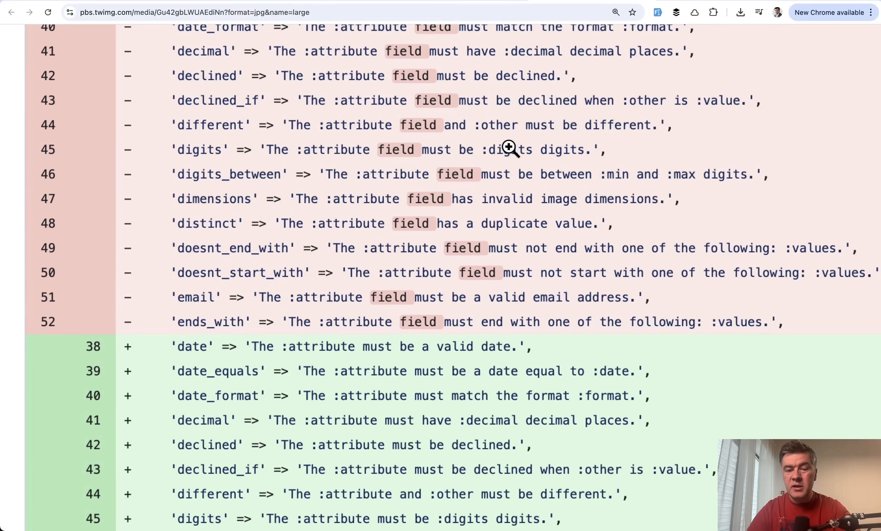
pyautogui.scroll(-3)
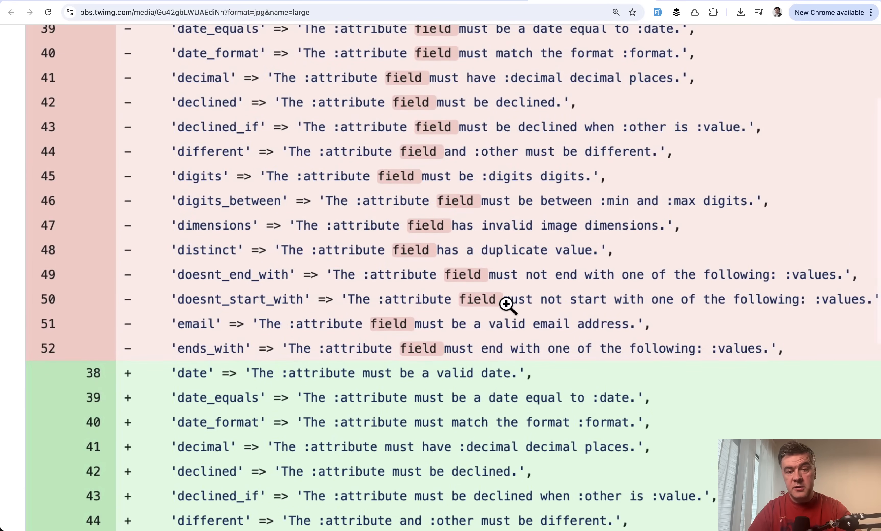
pyautogui.scroll(-3)
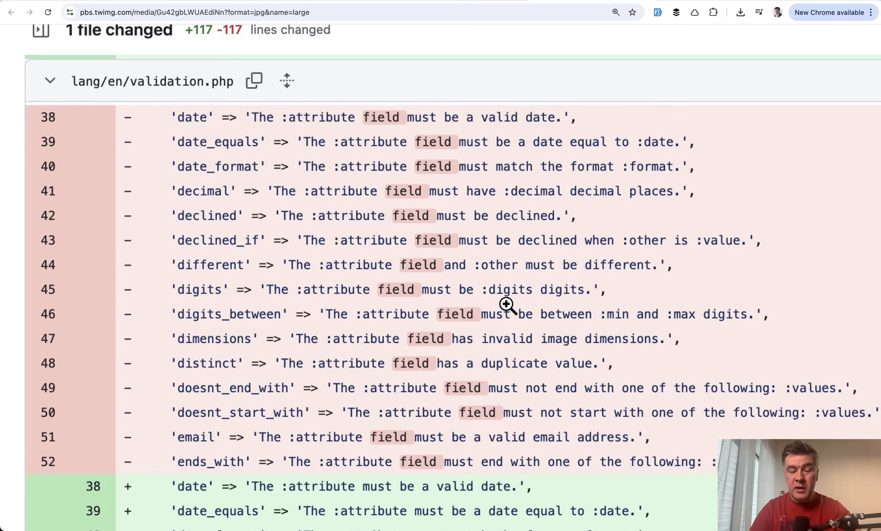
pyautogui.scroll(-3)
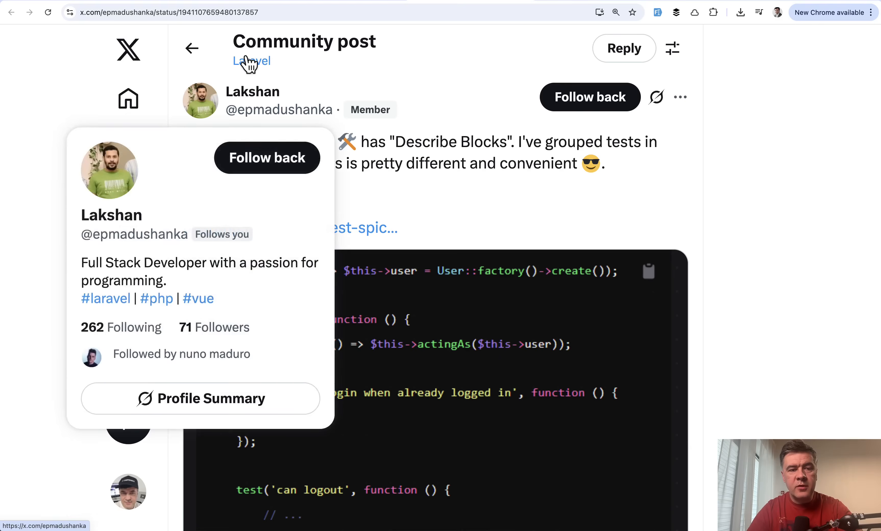
pyautogui.moveTo(506, 213)
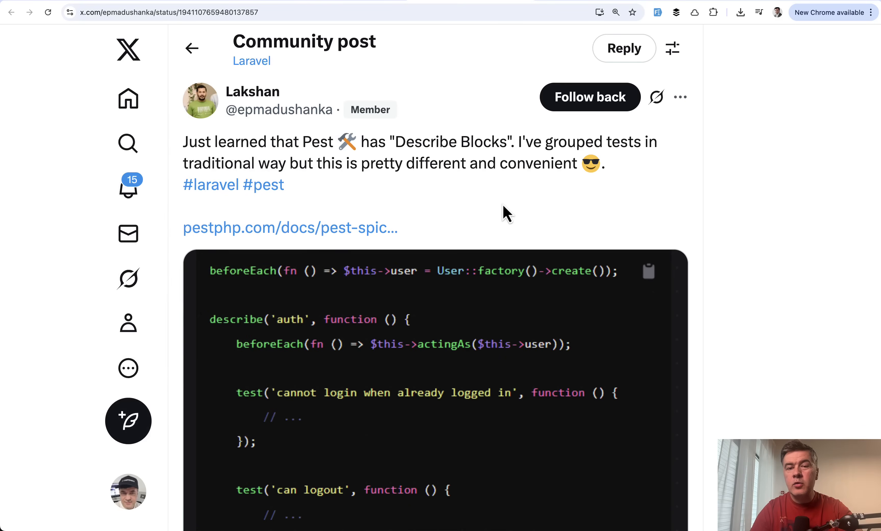
# Step: Scroll through the Pest Describe Blocks post's code image toward its pestphp.com link
pyautogui.scroll(-3)
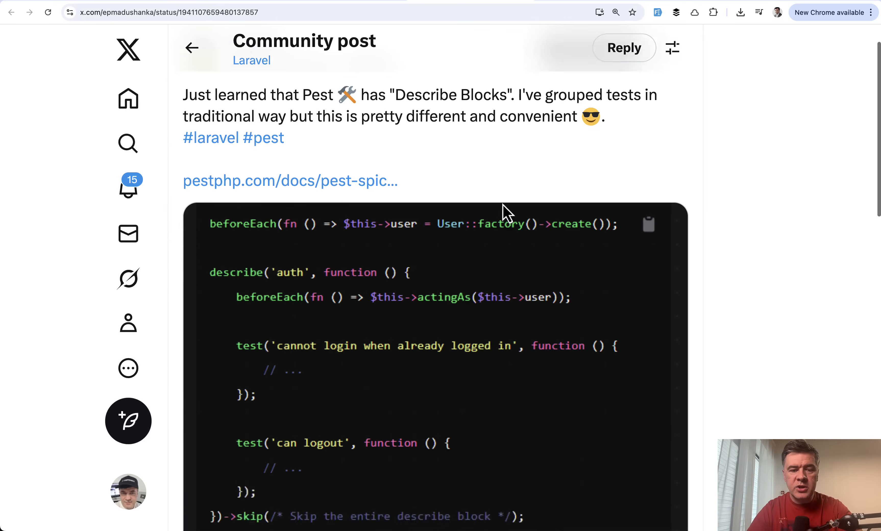
pyautogui.scroll(-3)
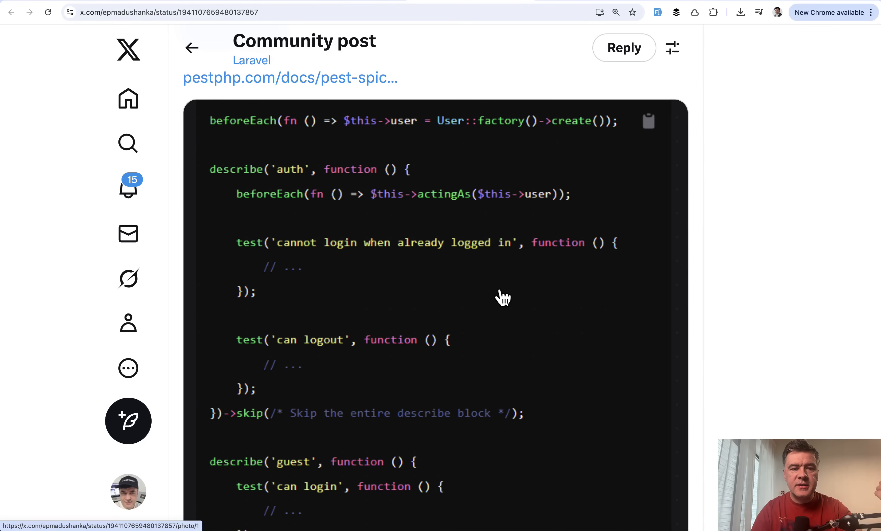
pyautogui.scroll(-3)
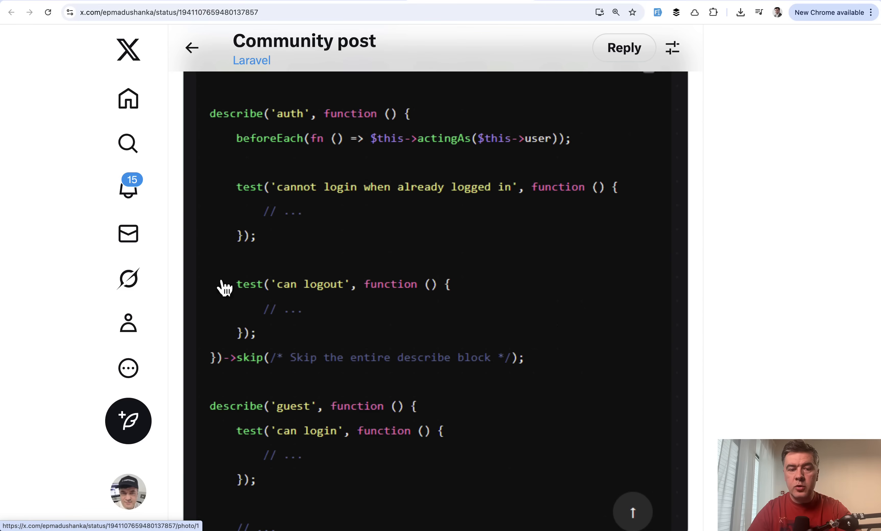
pyautogui.moveTo(291, 163)
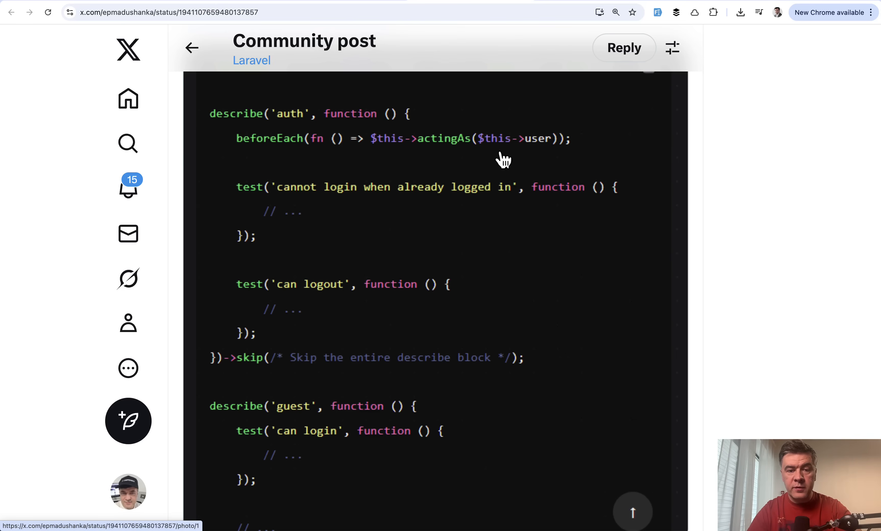
pyautogui.scroll(-3)
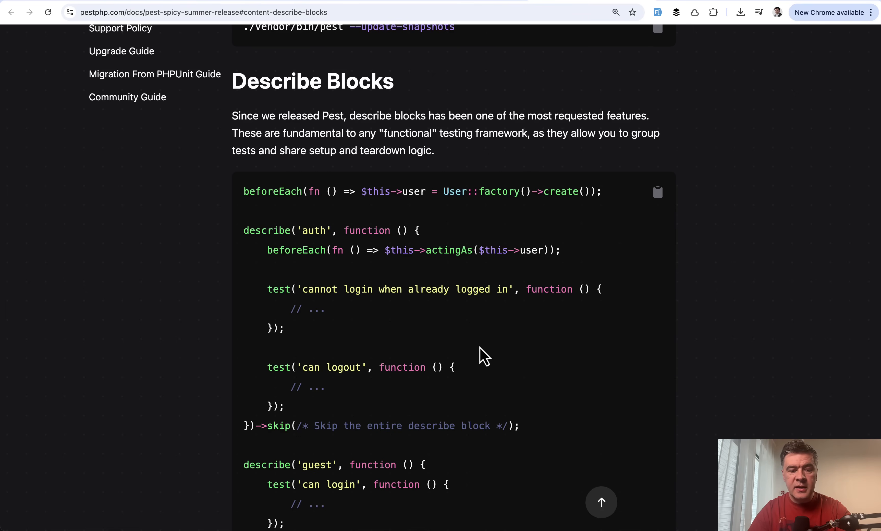
# Step: Scroll the Pest docs to Describe Blocks and highlight the phrase about grouping tests and sharing setup/teardown
pyautogui.scroll(-3)
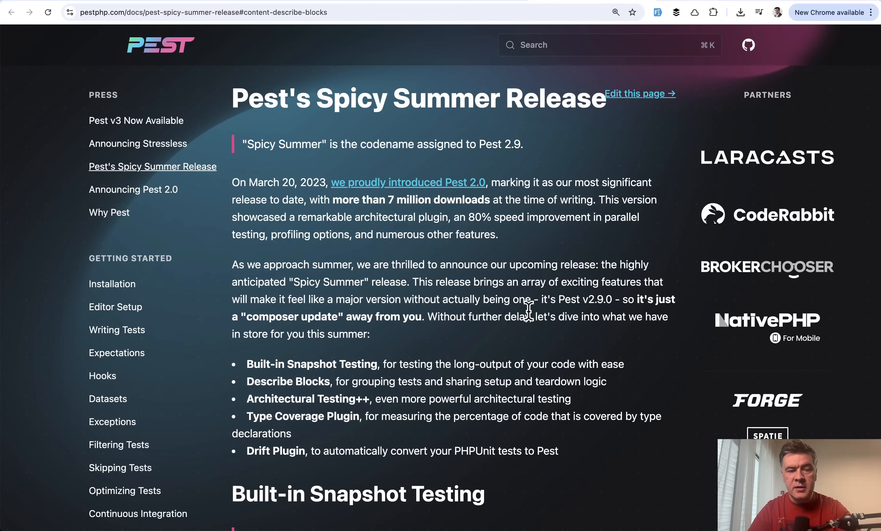
pyautogui.scroll(-3)
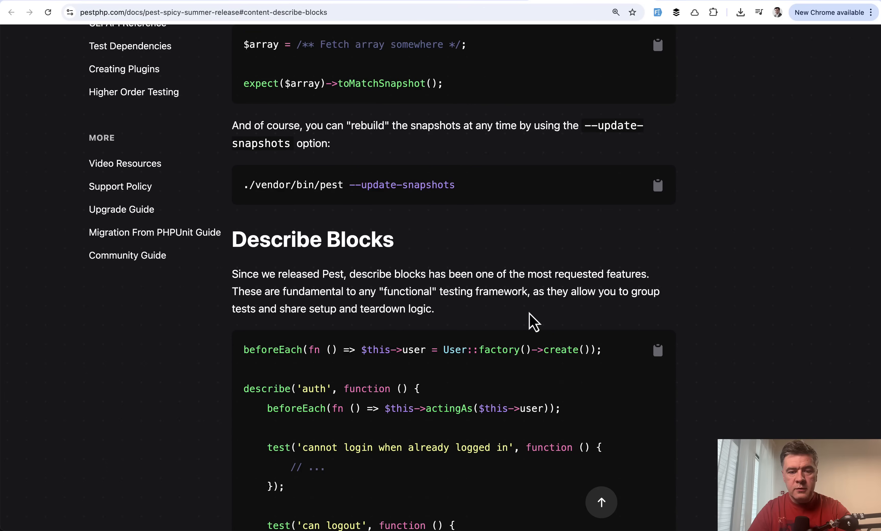
pyautogui.scroll(-3)
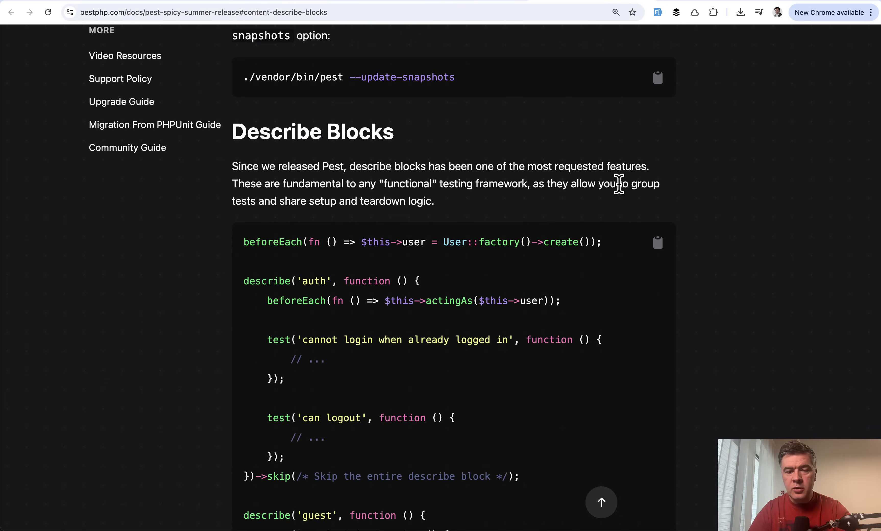
pyautogui.moveTo(619, 184); pyautogui.dragTo(434, 200)
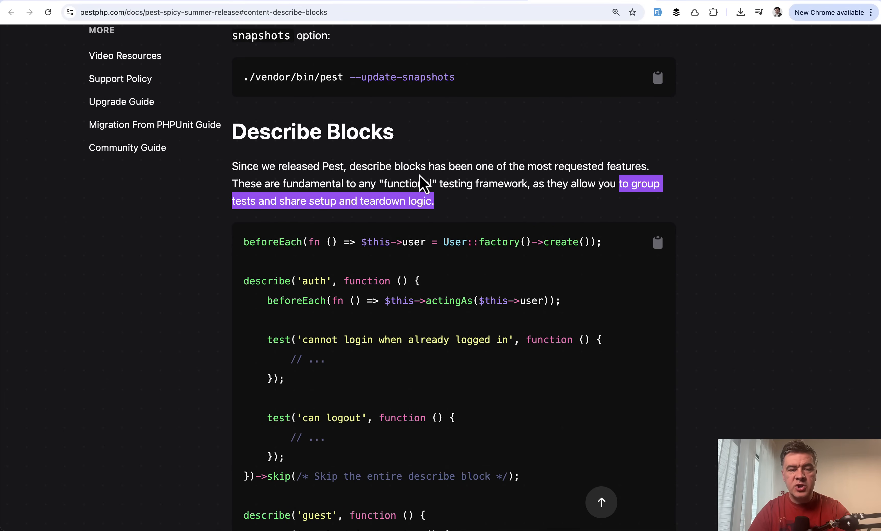
pyautogui.scroll(-3)
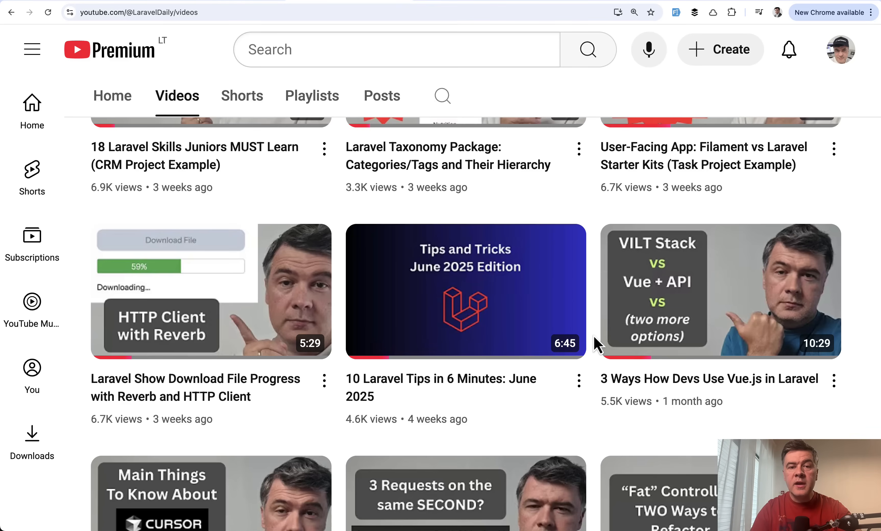
pyautogui.moveTo(461, 463)
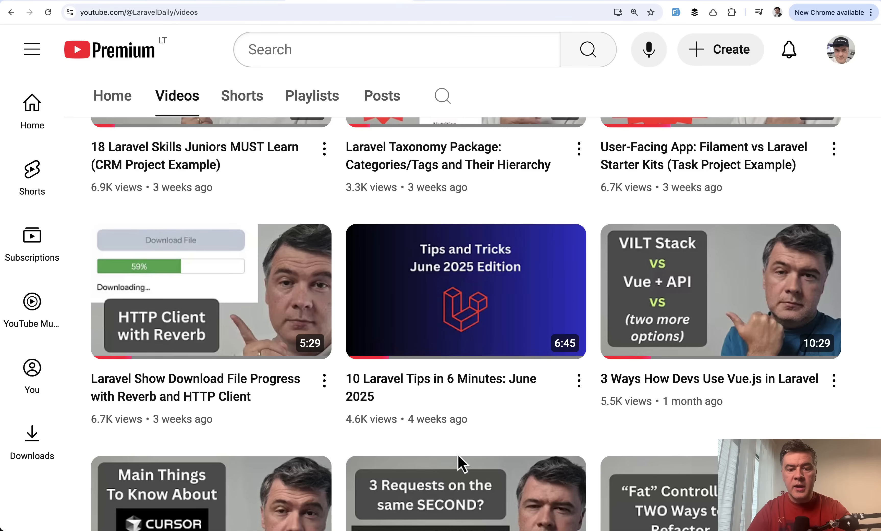
pyautogui.moveTo(465, 290)
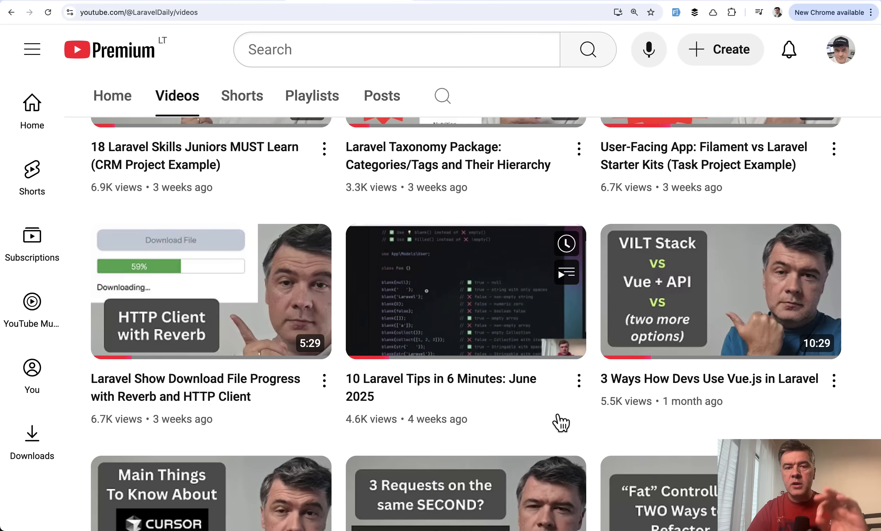